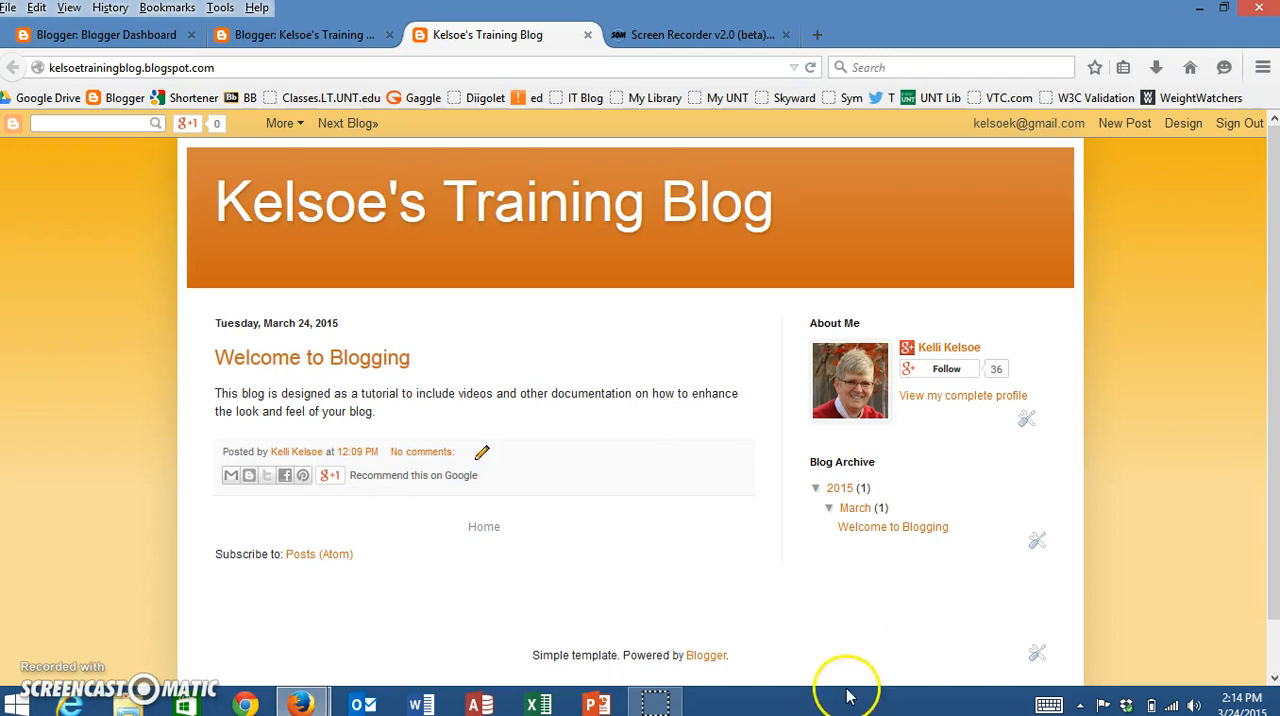
pyautogui.moveTo(1184, 124)
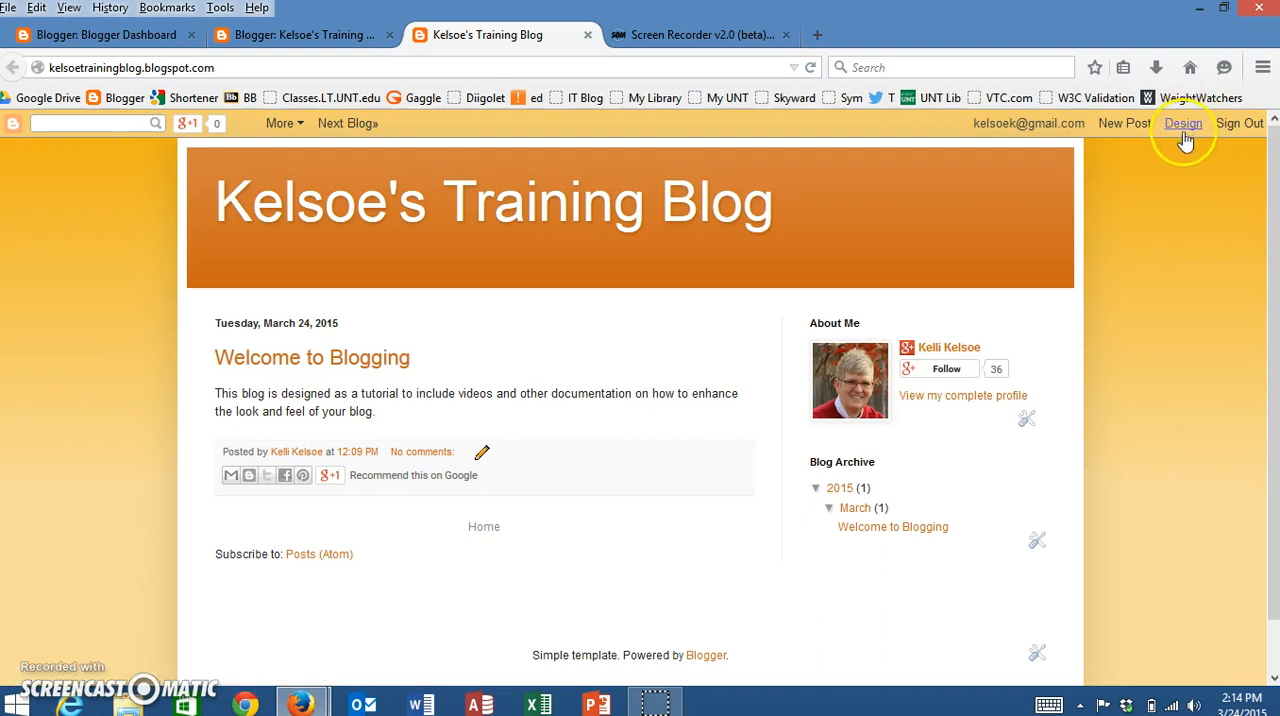
# Step: Go to the Design section to reach the Template page for Kelsoe's Training Blog and review it
pyautogui.click(1184, 124)
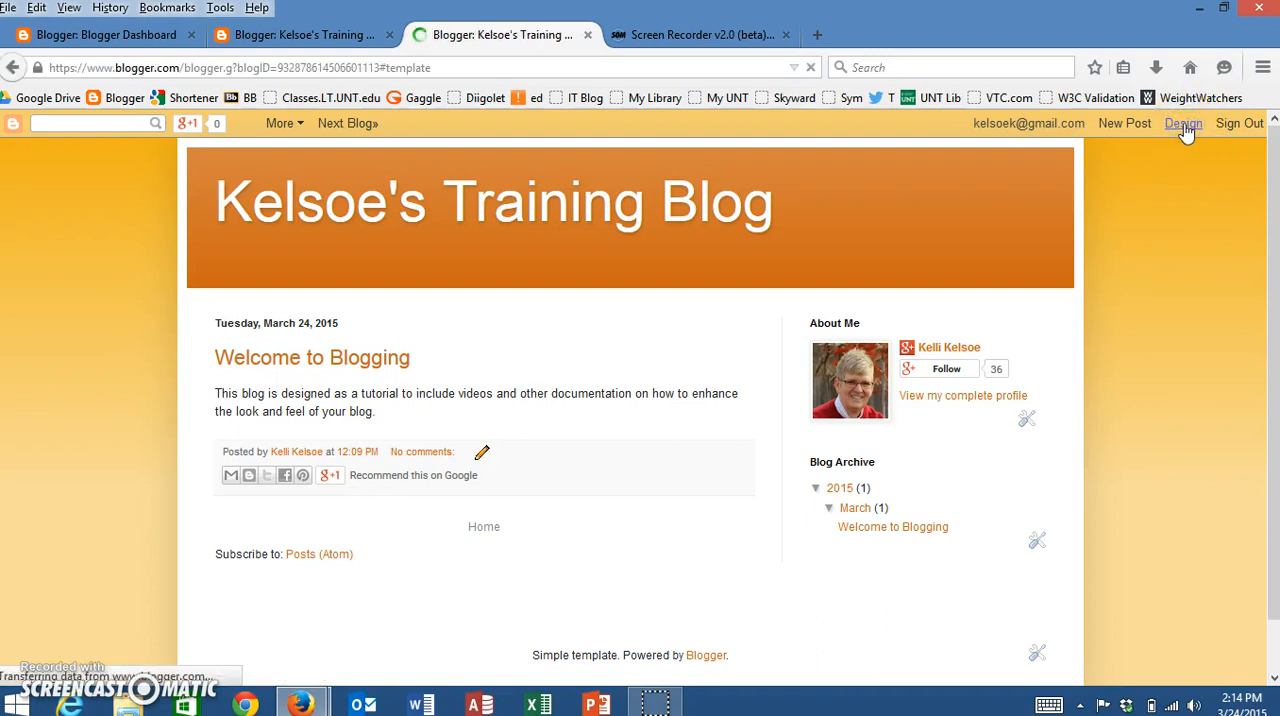
pyautogui.click(1184, 124)
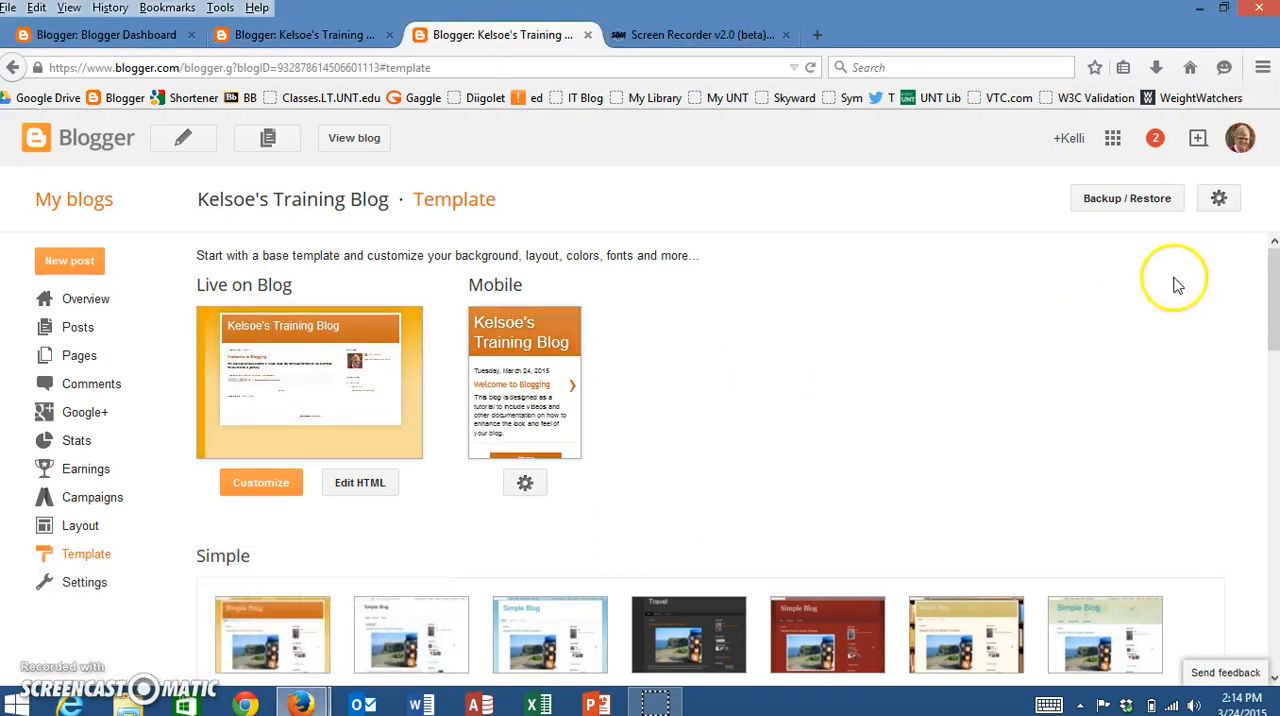
pyautogui.moveTo(1270, 284)
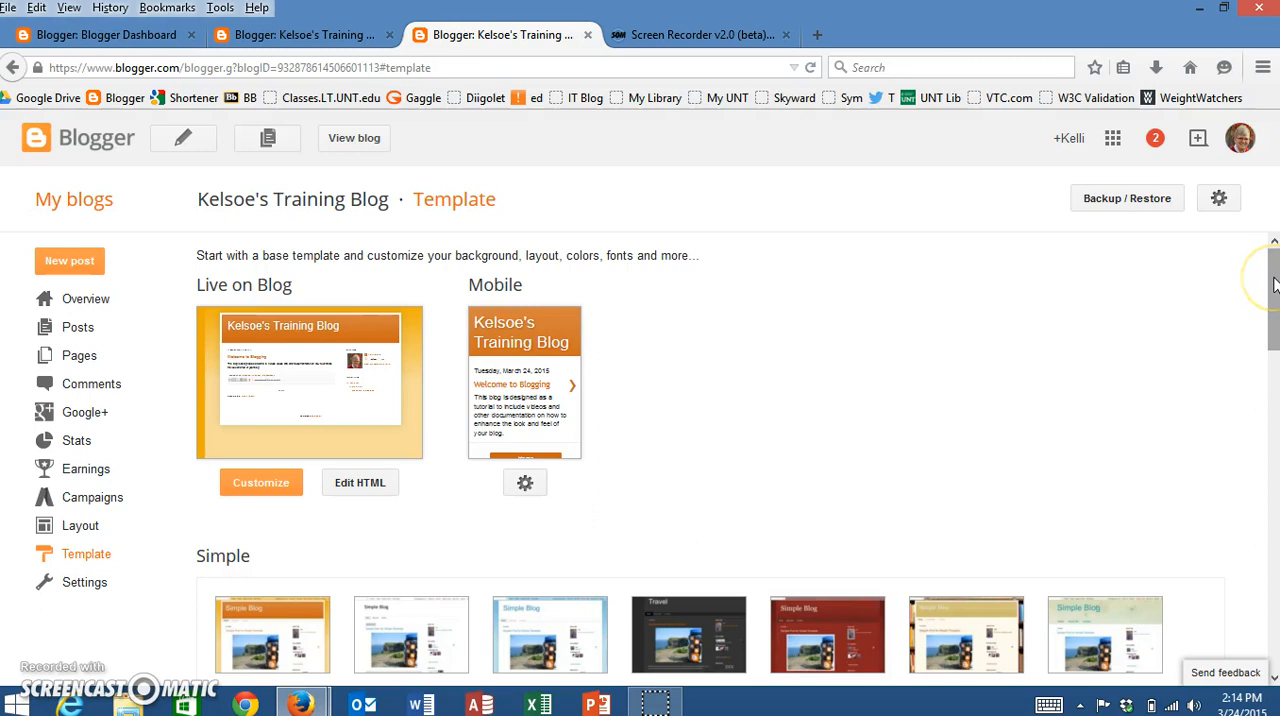
pyautogui.scroll(-3)
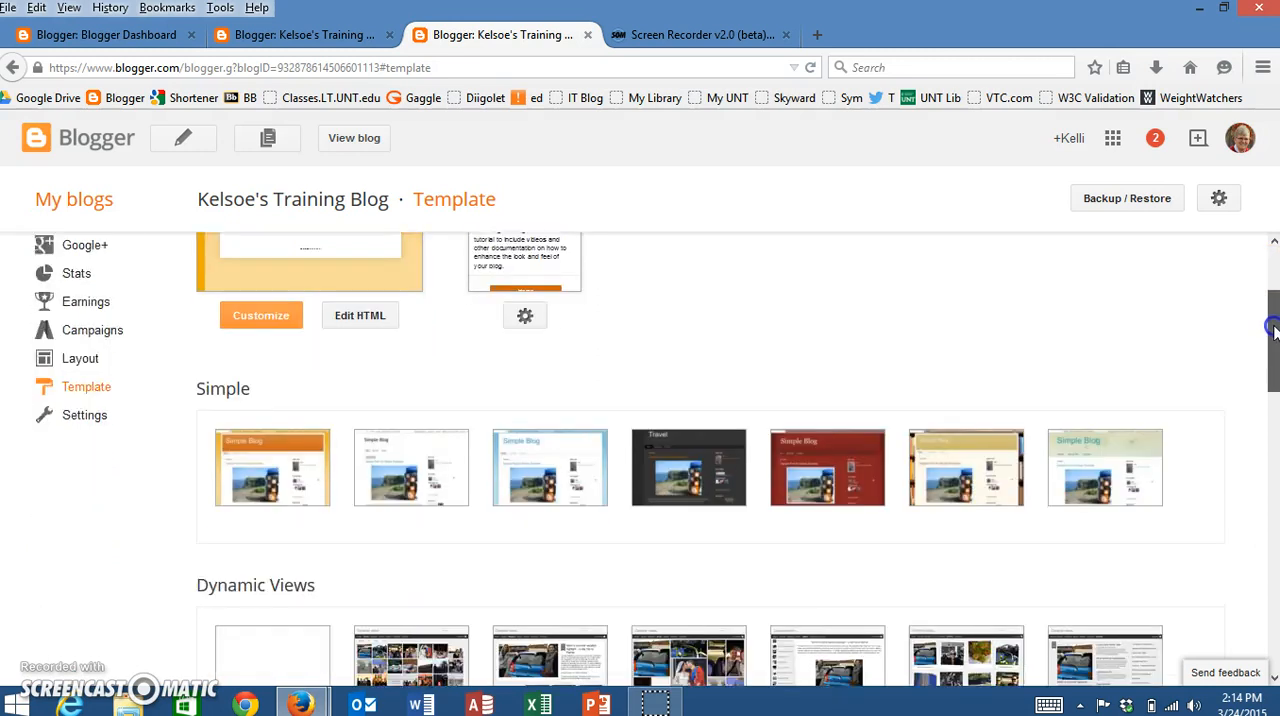
pyautogui.scroll(-3)
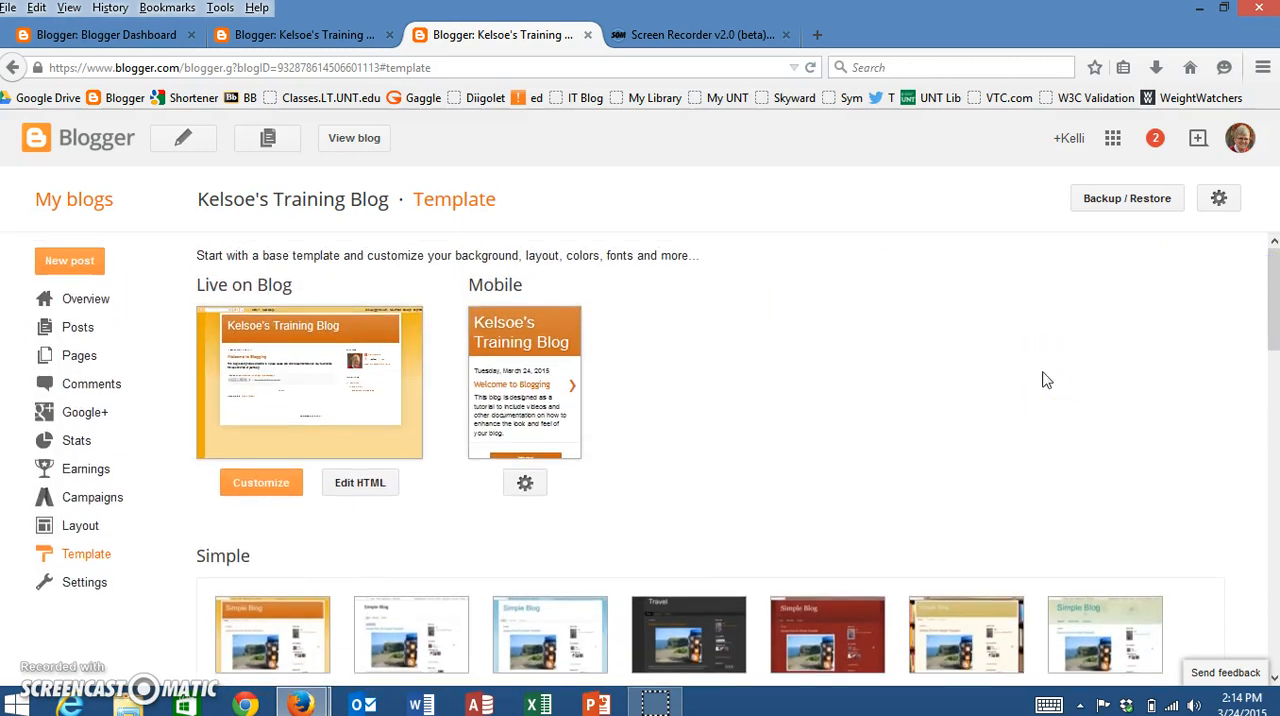
pyautogui.moveTo(92, 496)
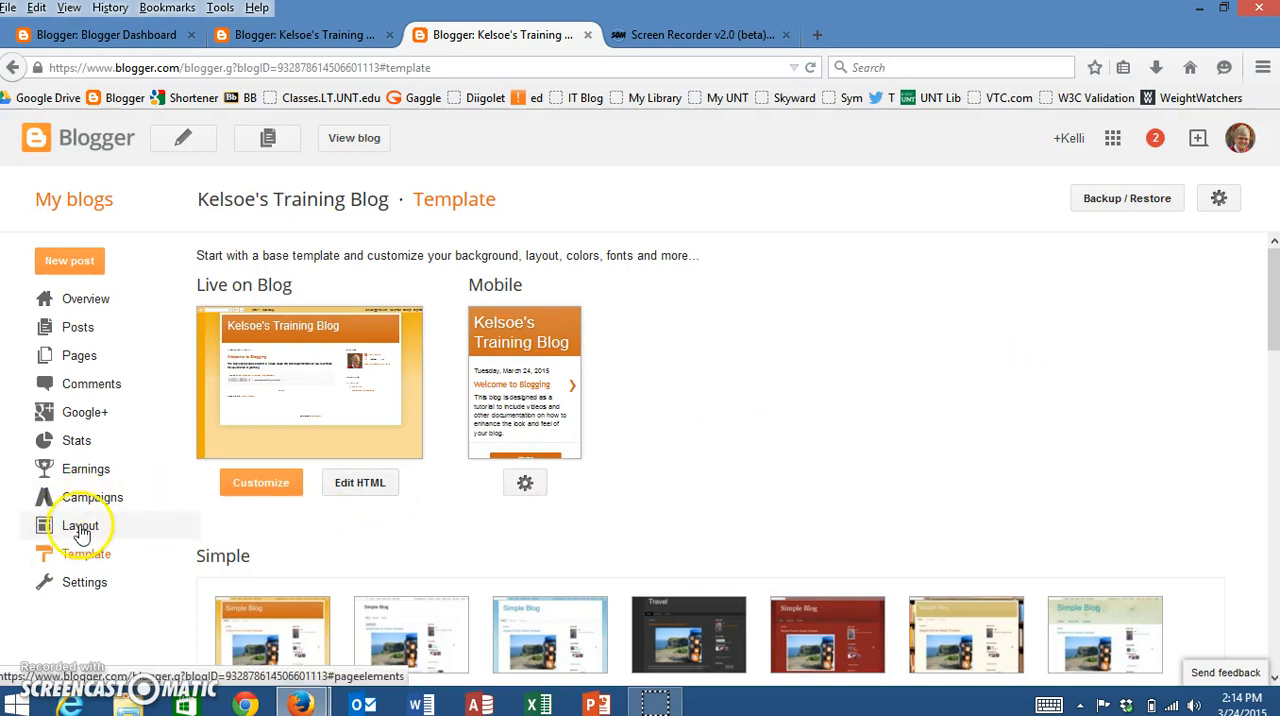
# Step: Show the Layout page with the blog's gadgets (Favicon, Navbar, header, Blog Posts, About Me, Blog Archive)
pyautogui.click(80, 524)
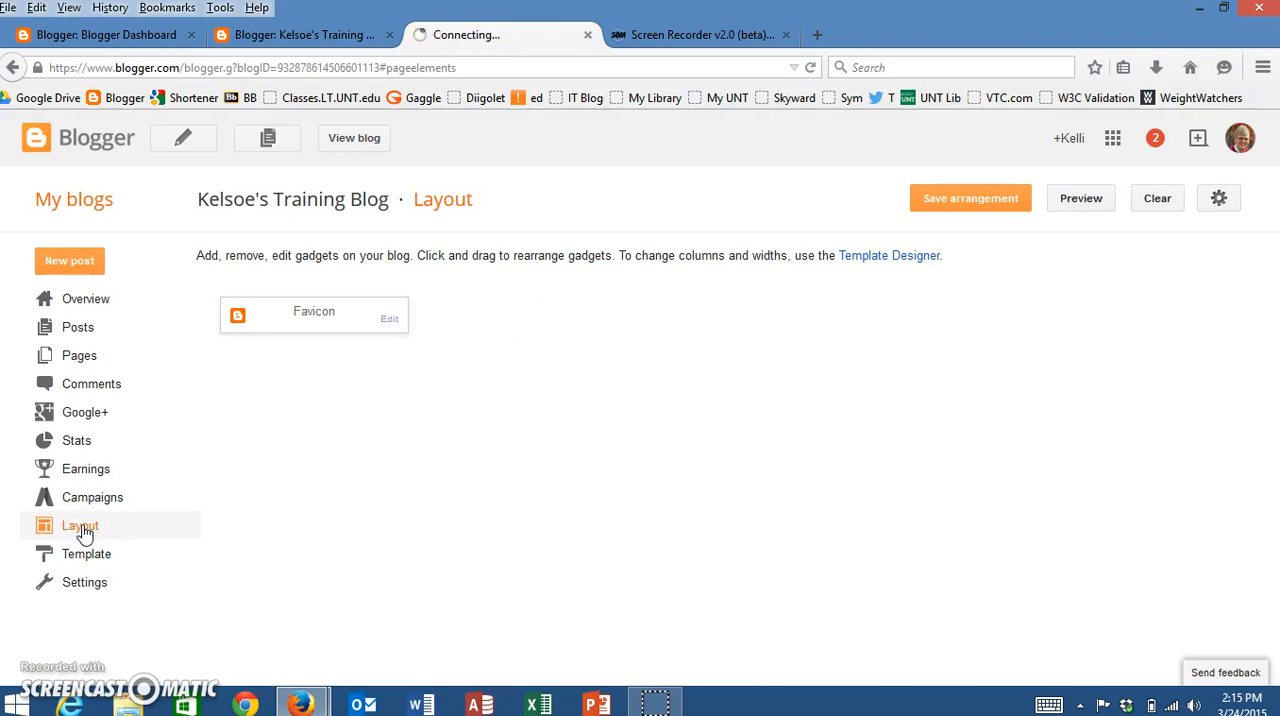
pyautogui.click(80, 524)
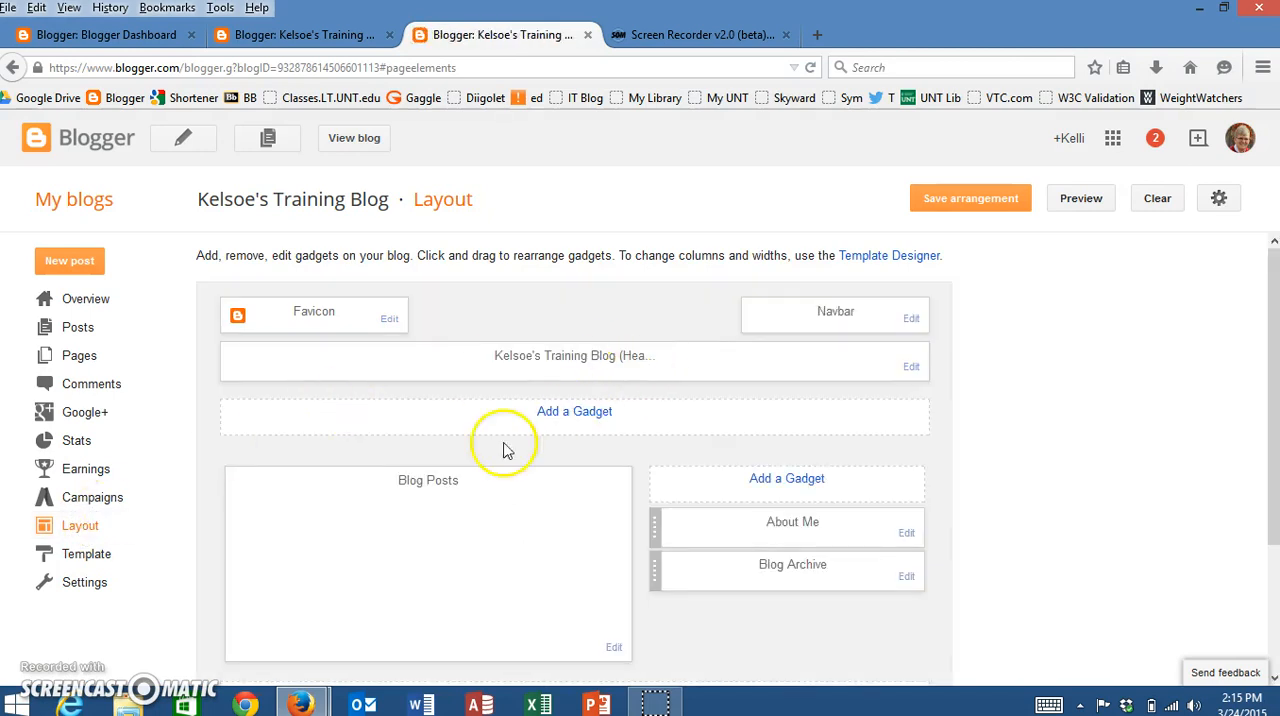
pyautogui.moveTo(476, 510)
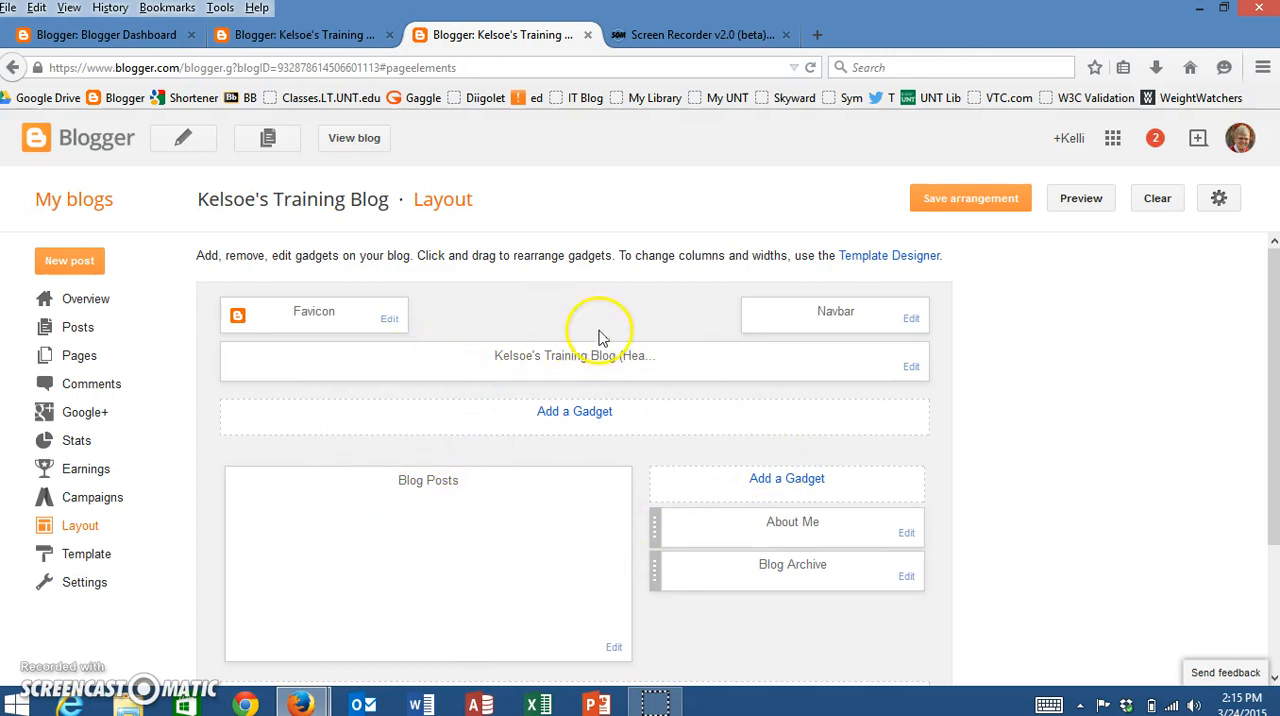
pyautogui.moveTo(248, 544)
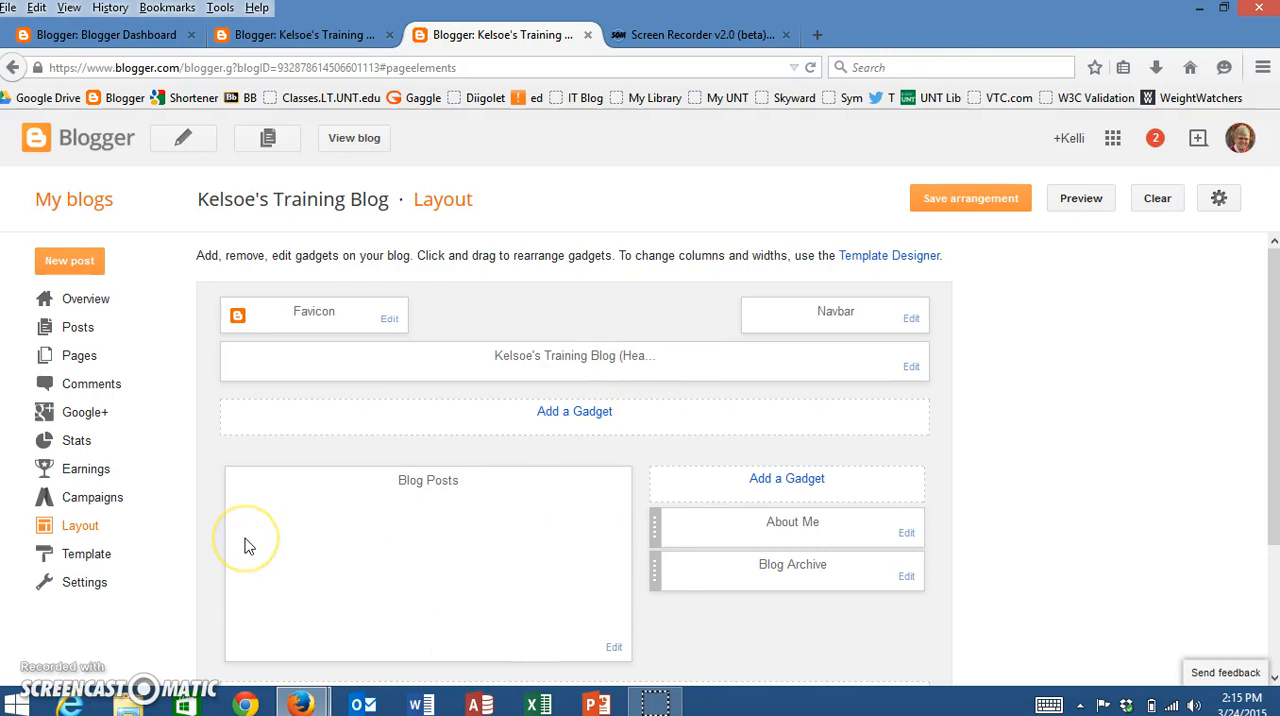
pyautogui.moveTo(248, 546)
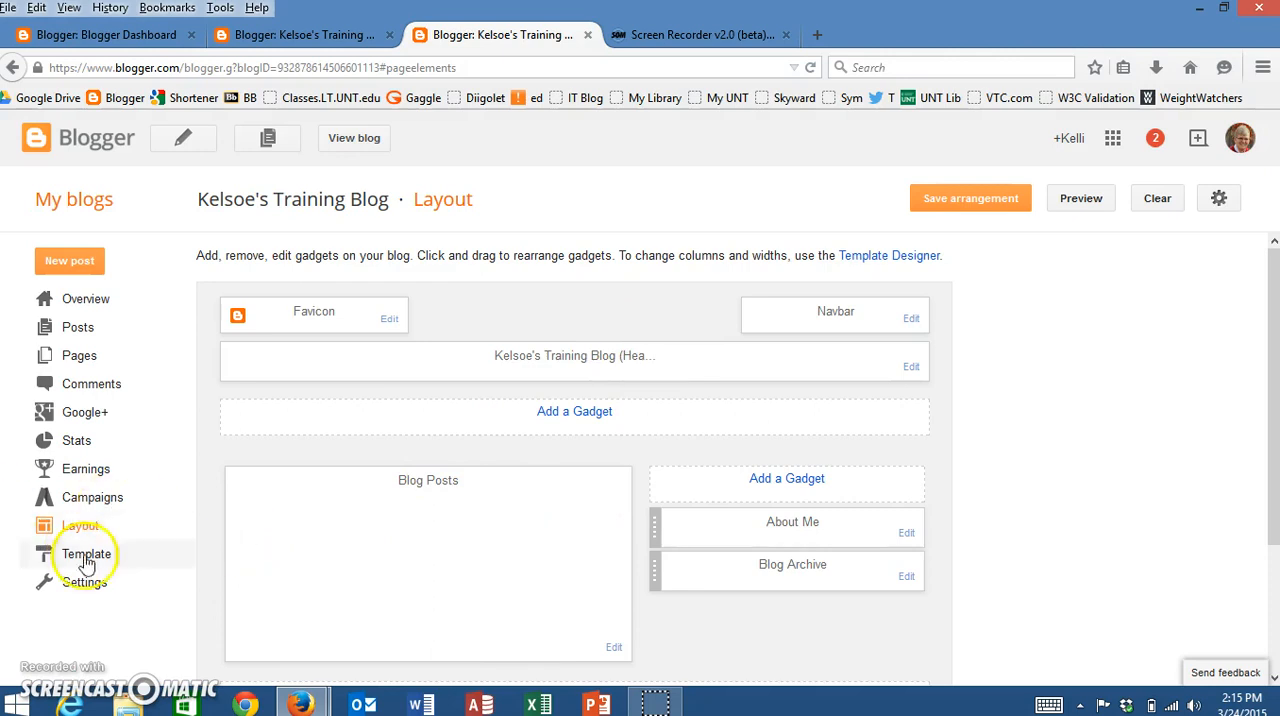
# Step: Return to the Template overview and start Customize on the live Simple template
pyautogui.click(86, 554)
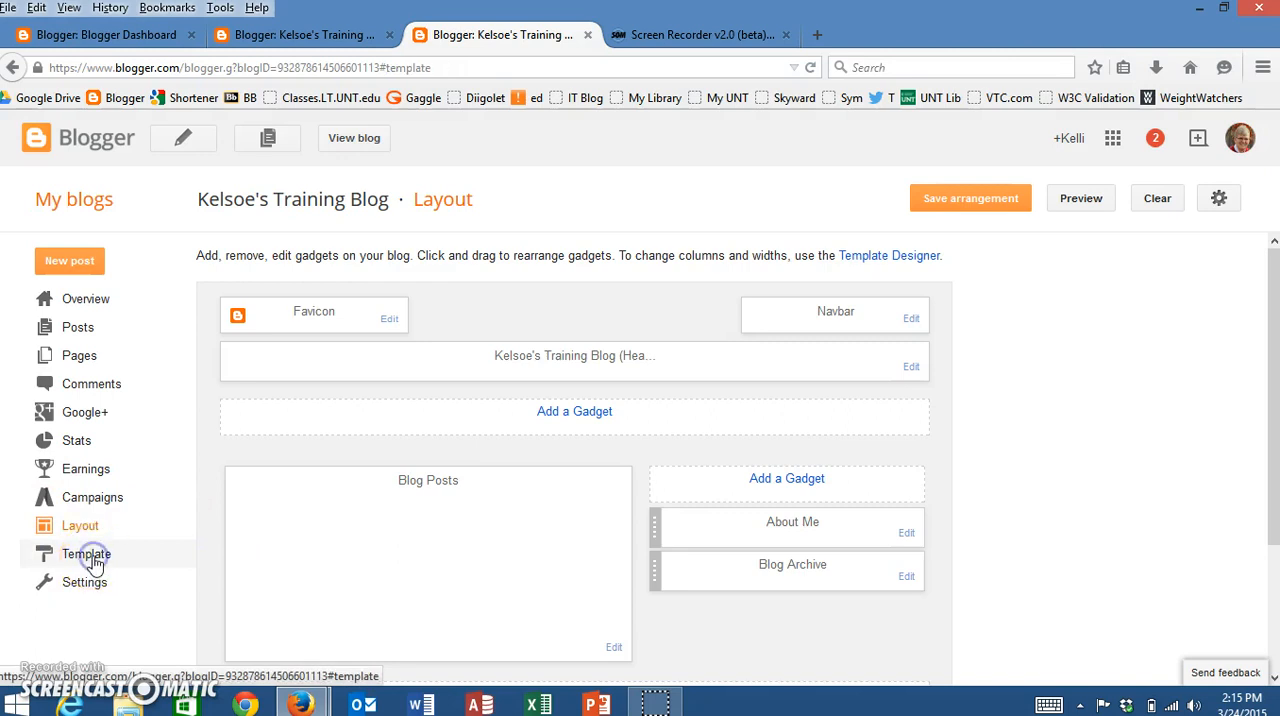
pyautogui.click(86, 554)
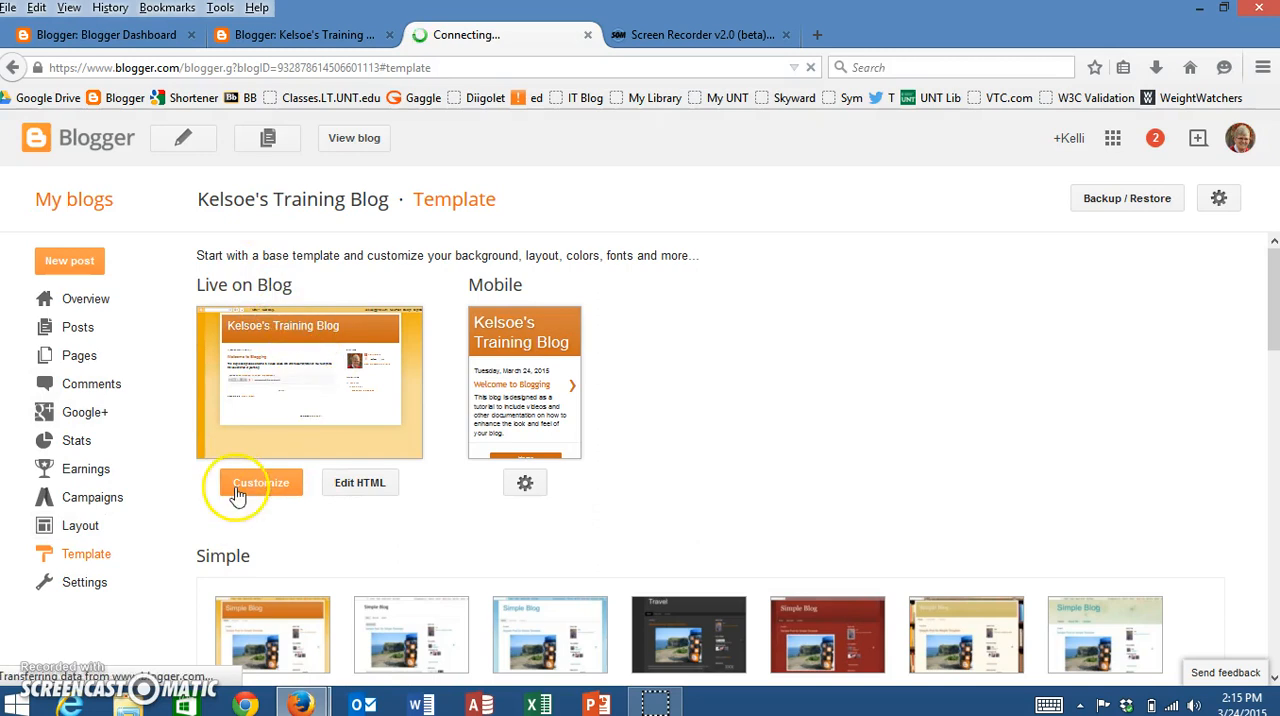
pyautogui.click(260, 482)
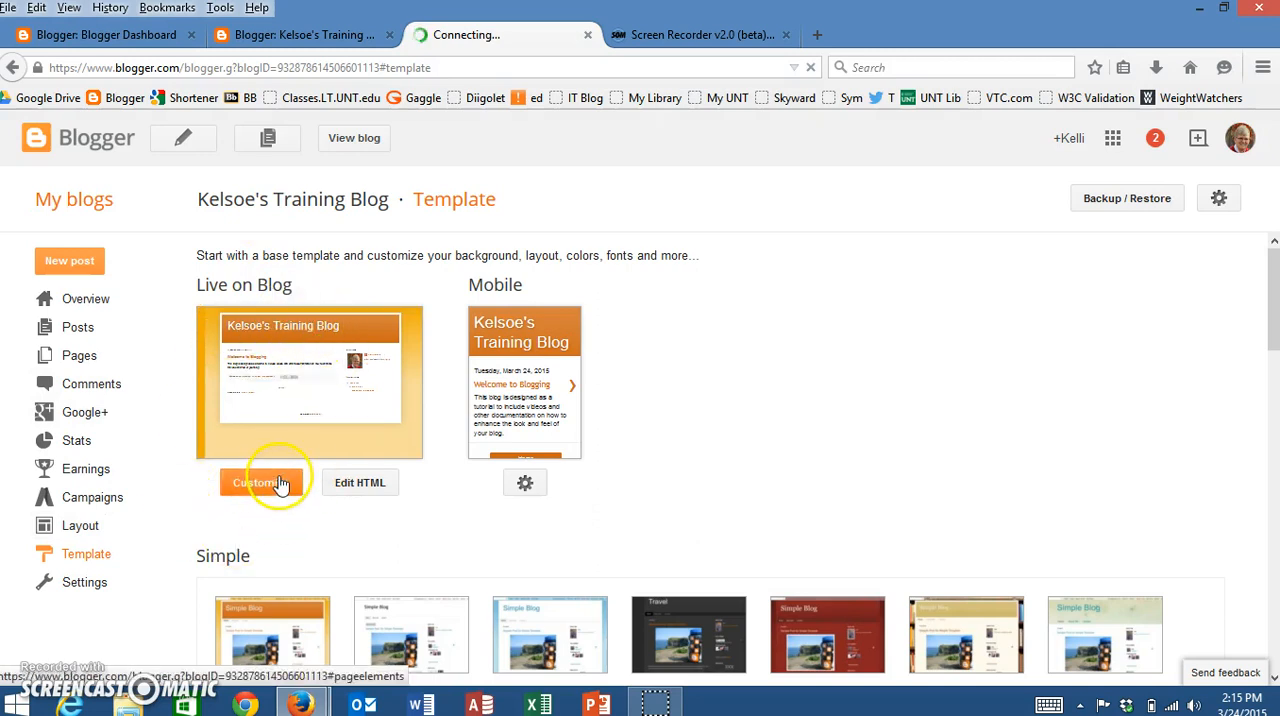
pyautogui.click(260, 482)
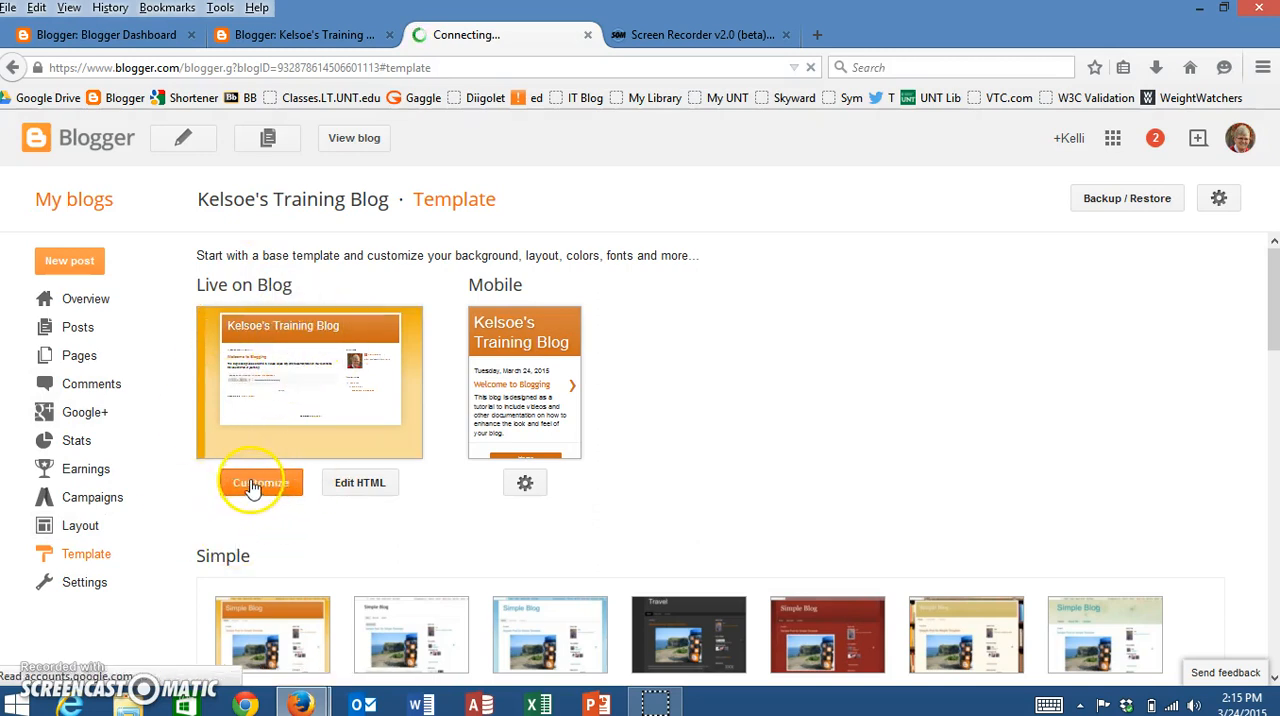
pyautogui.click(260, 482)
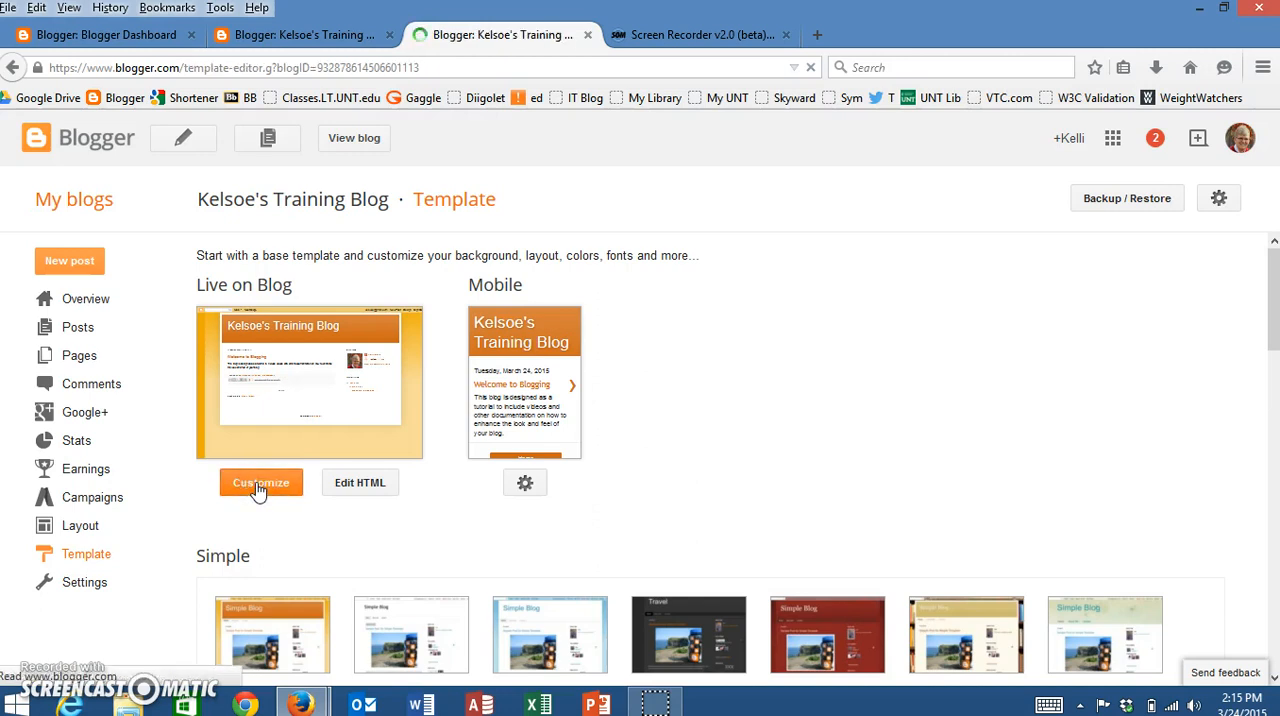
# Step: In Template Designer, preview the light blue Simple template variant so the header turns blue
pyautogui.click(260, 482)
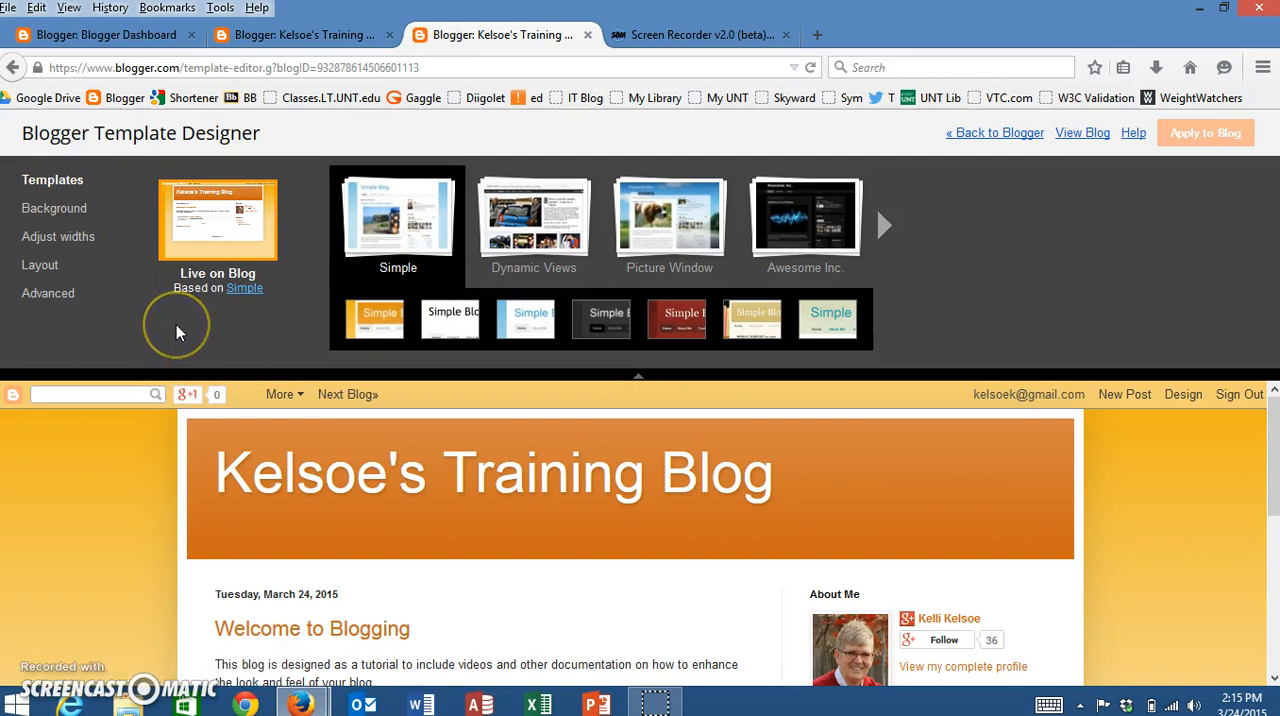
pyautogui.moveTo(184, 320)
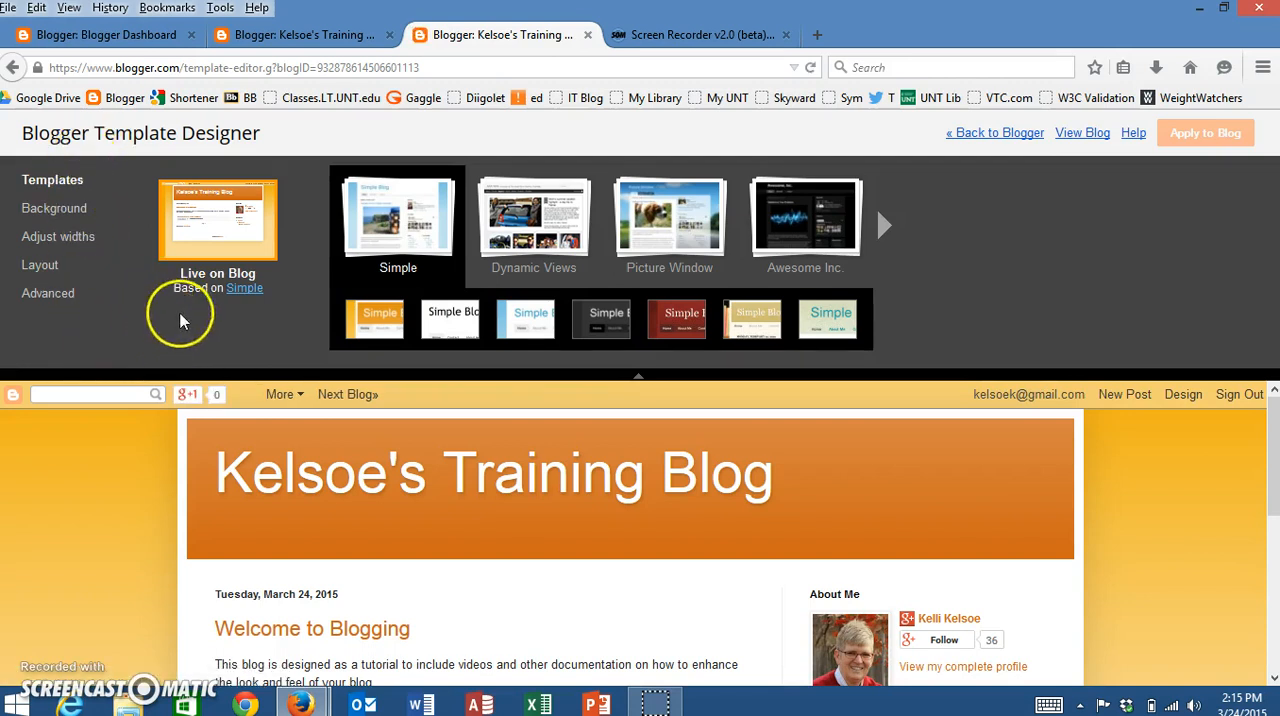
pyautogui.moveTo(256, 370)
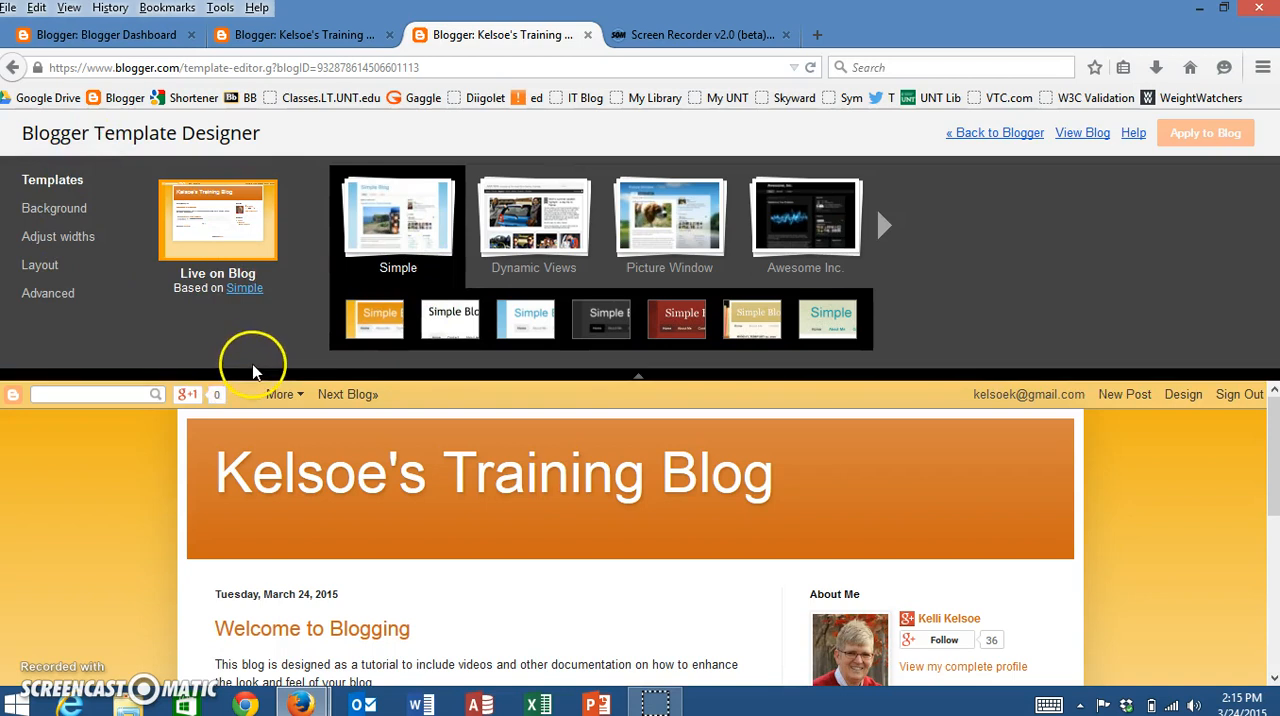
pyautogui.moveTo(524, 318)
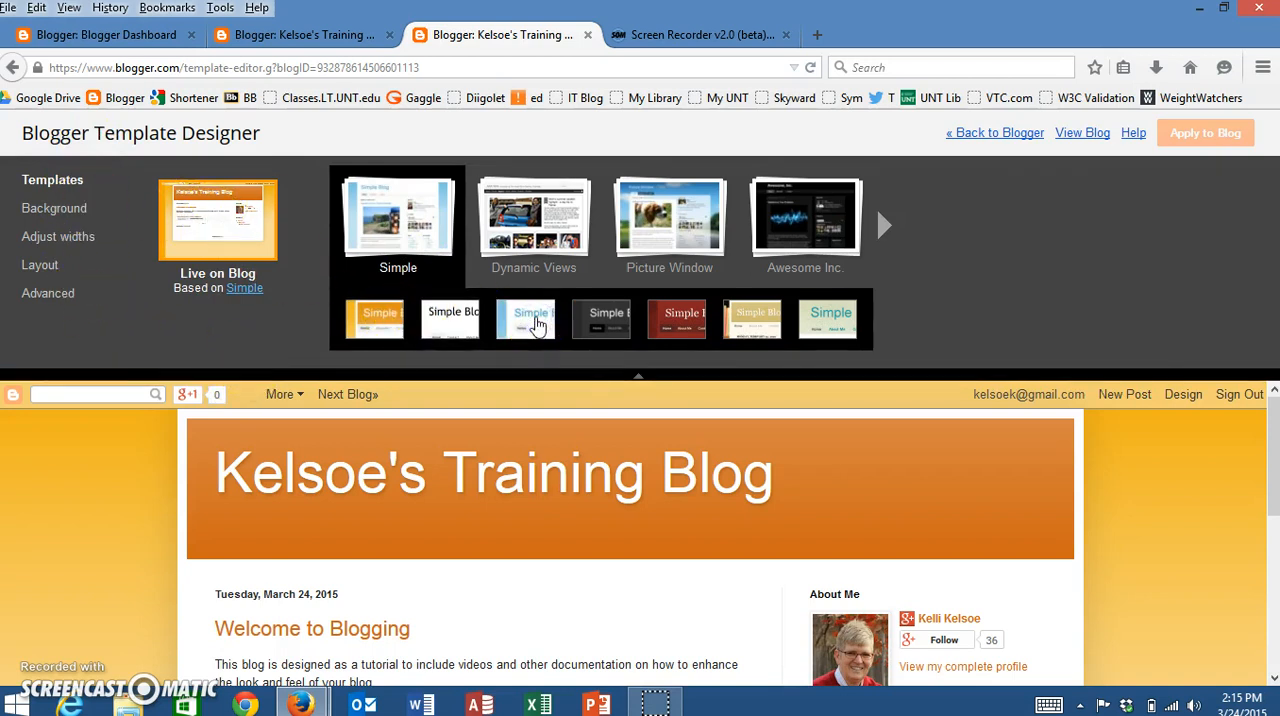
pyautogui.click(524, 318)
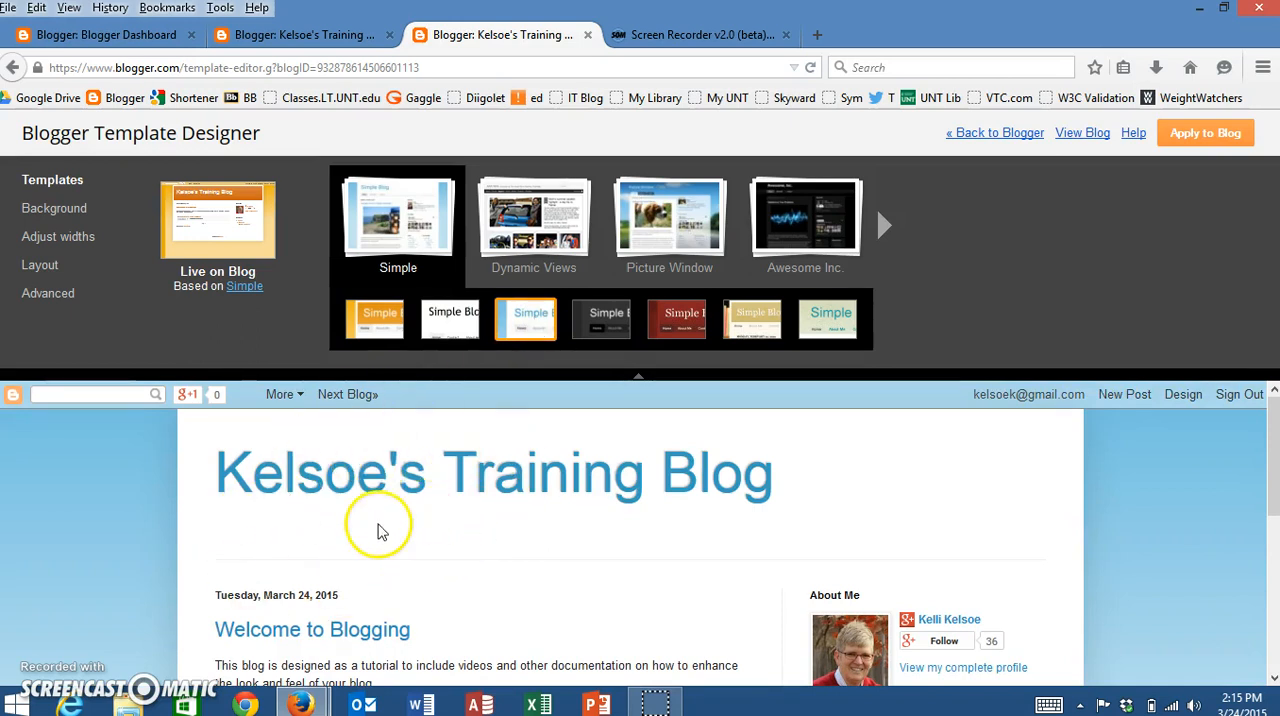
pyautogui.moveTo(388, 532)
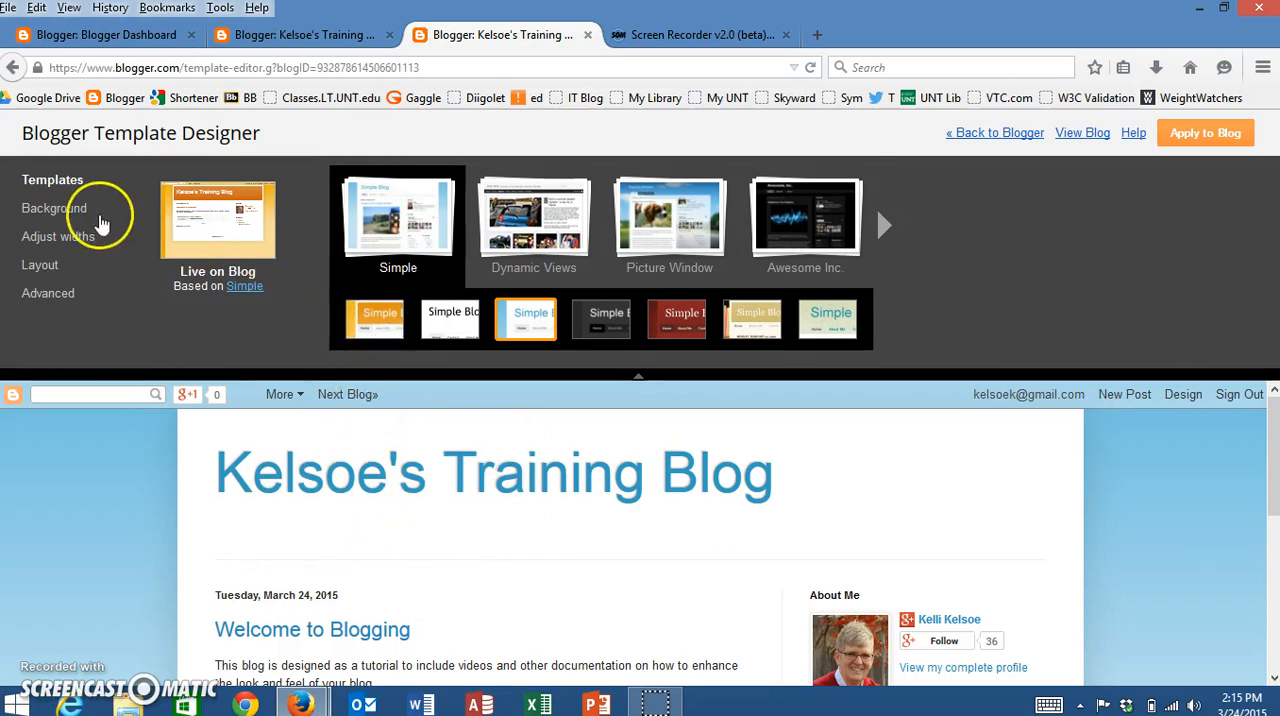
pyautogui.click(54, 208)
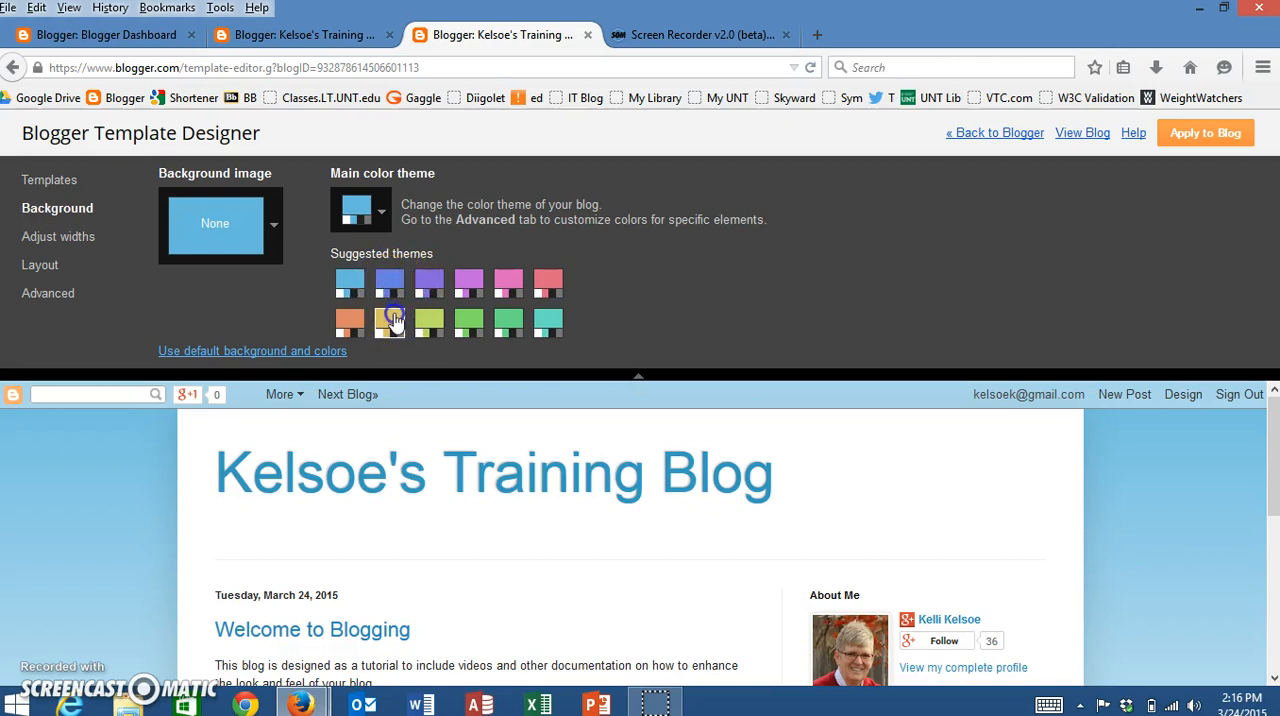
pyautogui.click(390, 322)
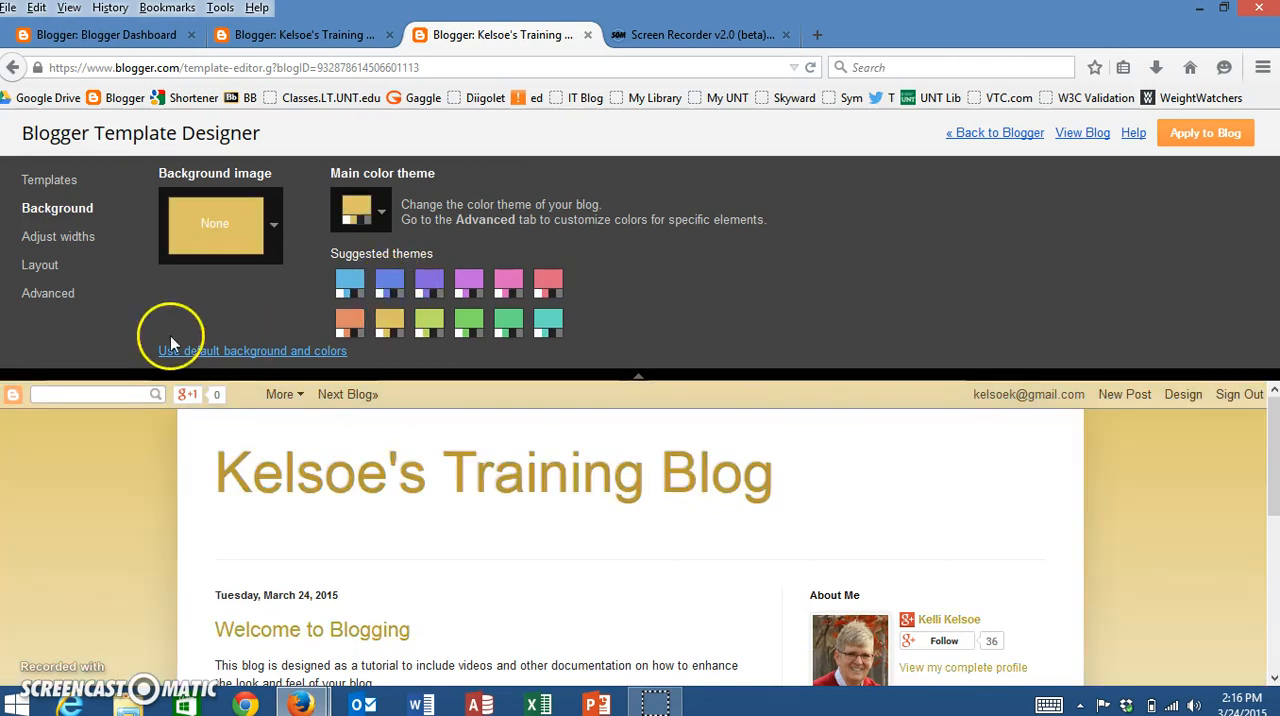
pyautogui.moveTo(84, 556)
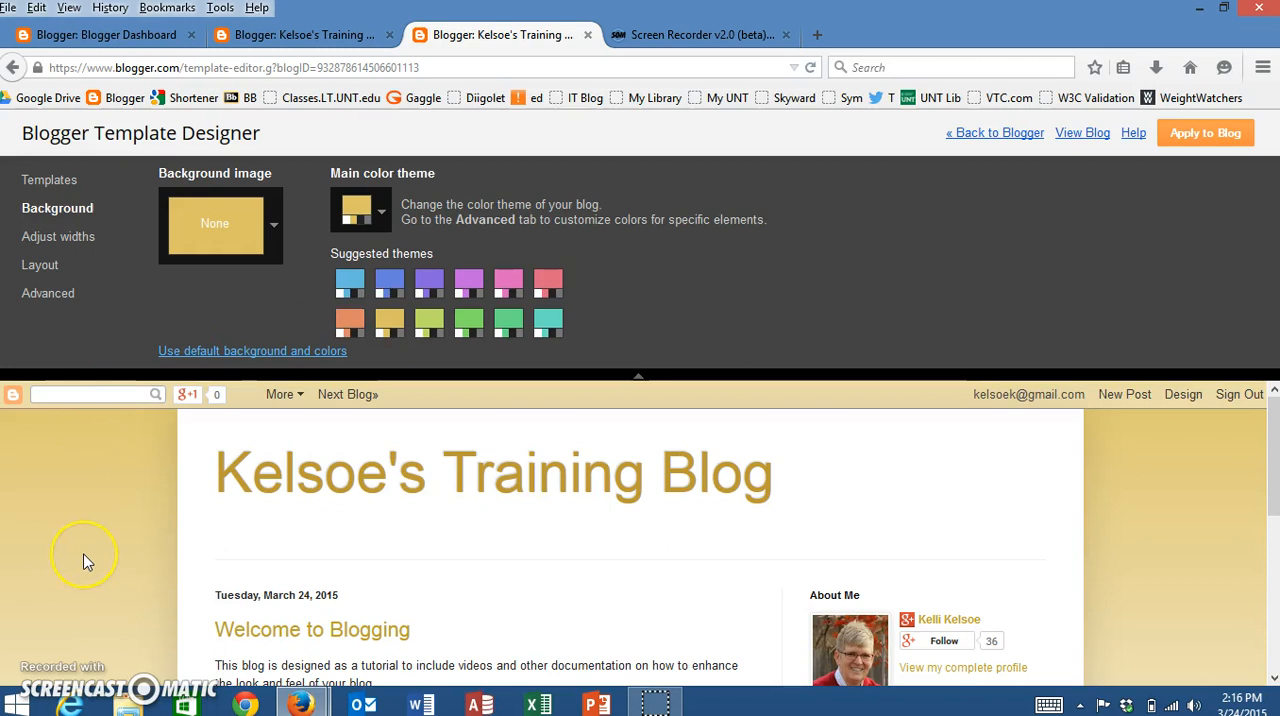
pyautogui.moveTo(296, 178)
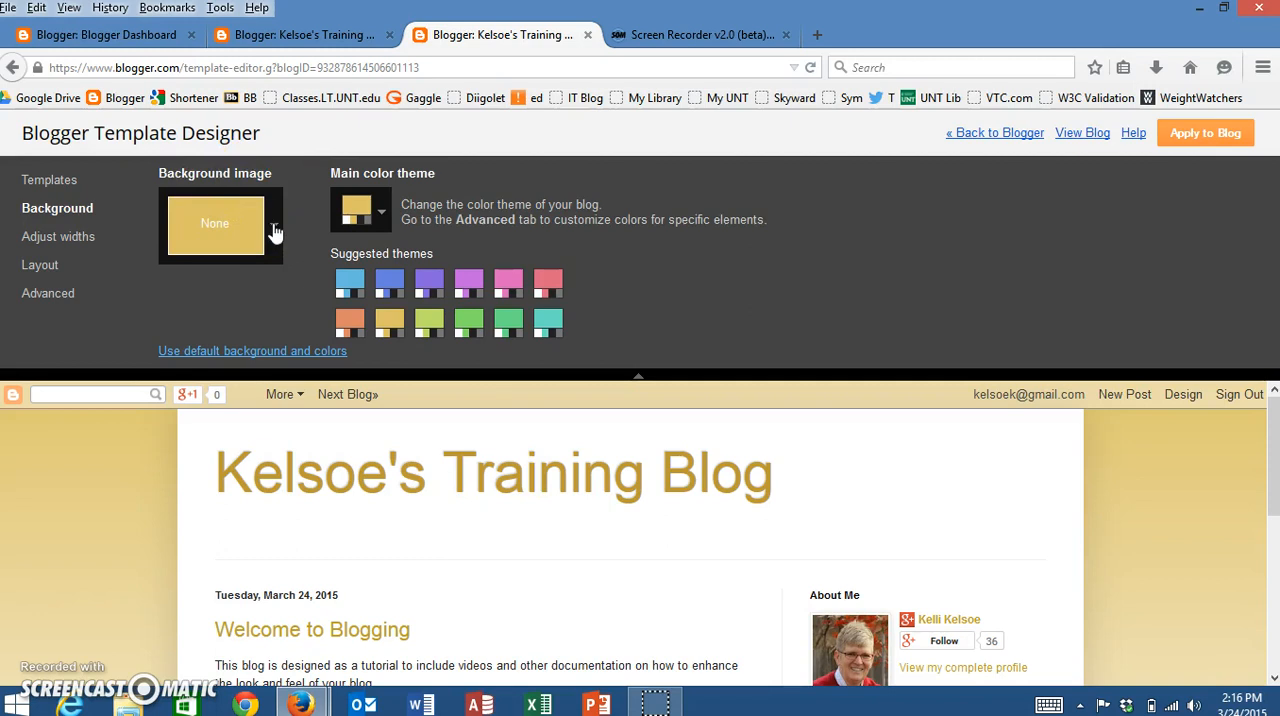
pyautogui.click(214, 224)
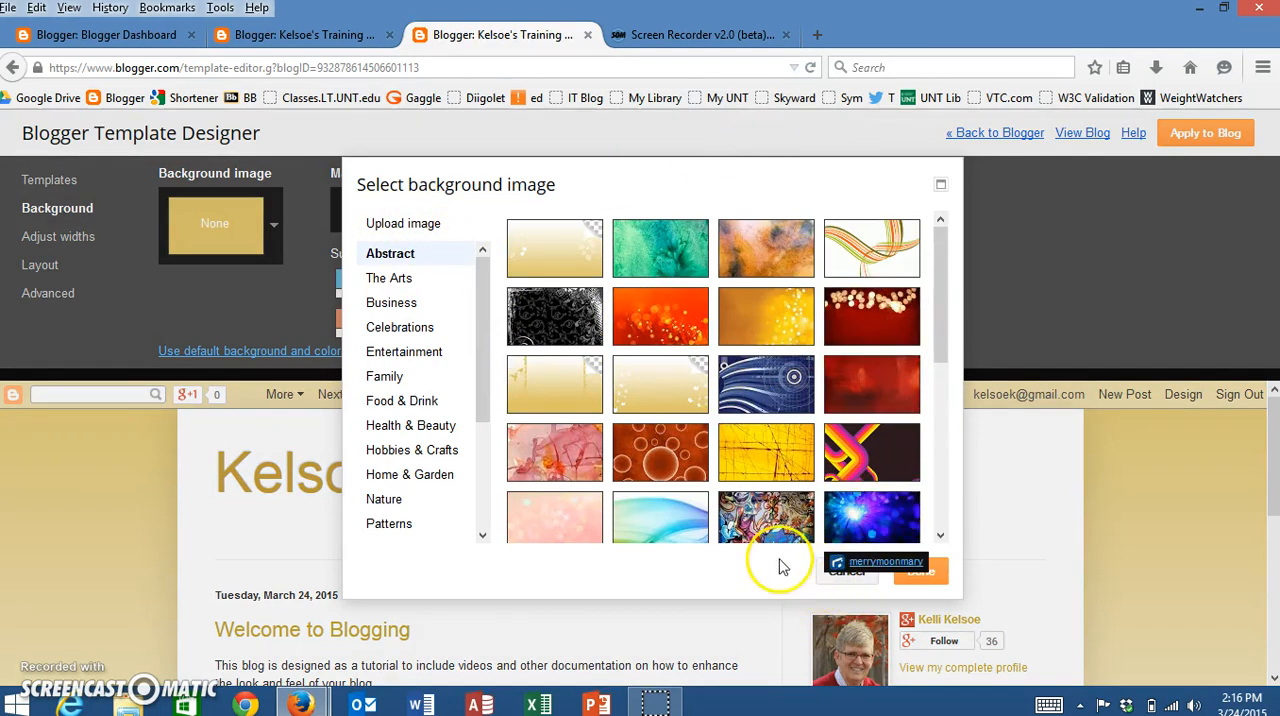
pyautogui.click(848, 570)
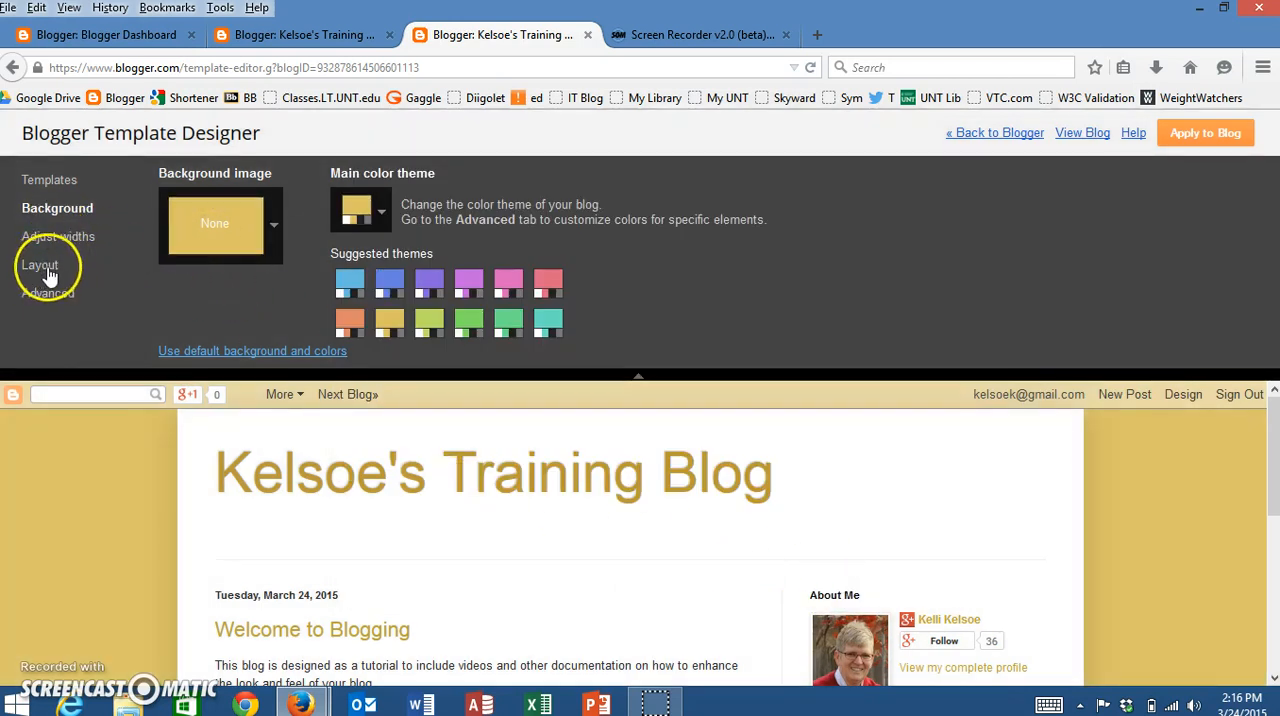
# Step: In the Layout options, keep the body layout with one main column and a right sidebar
pyautogui.click(42, 264)
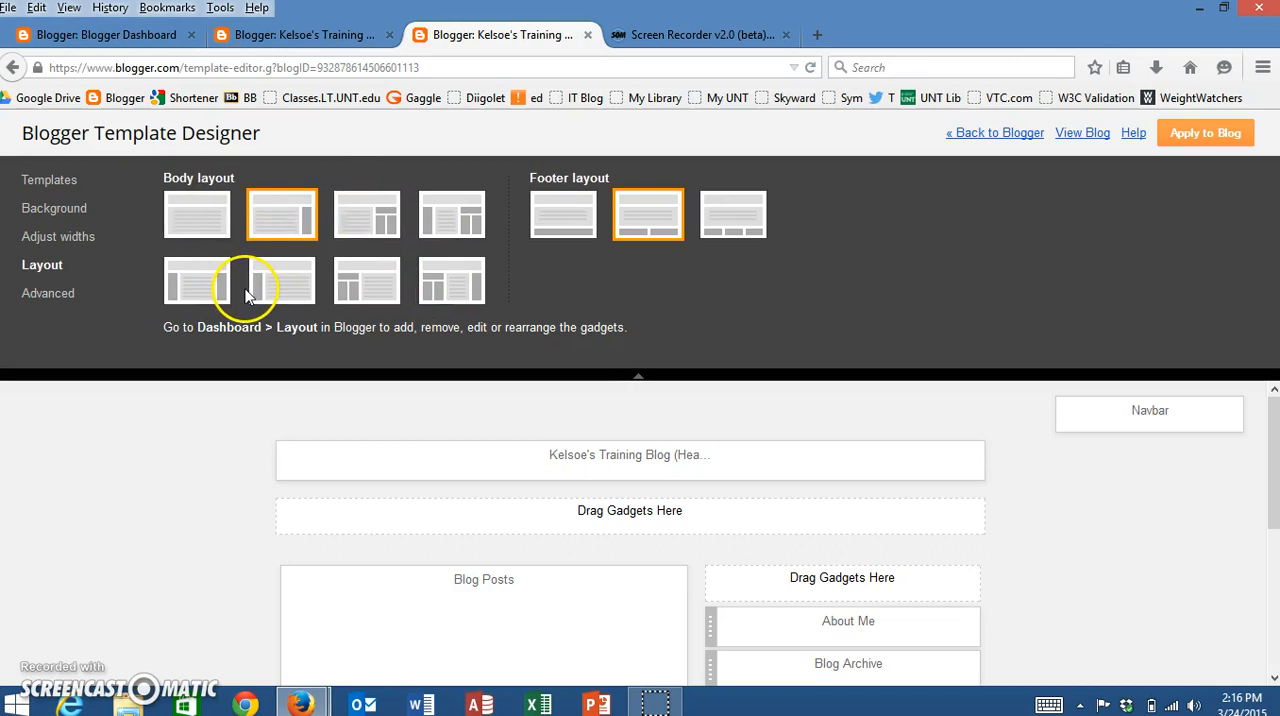
pyautogui.moveTo(340, 290)
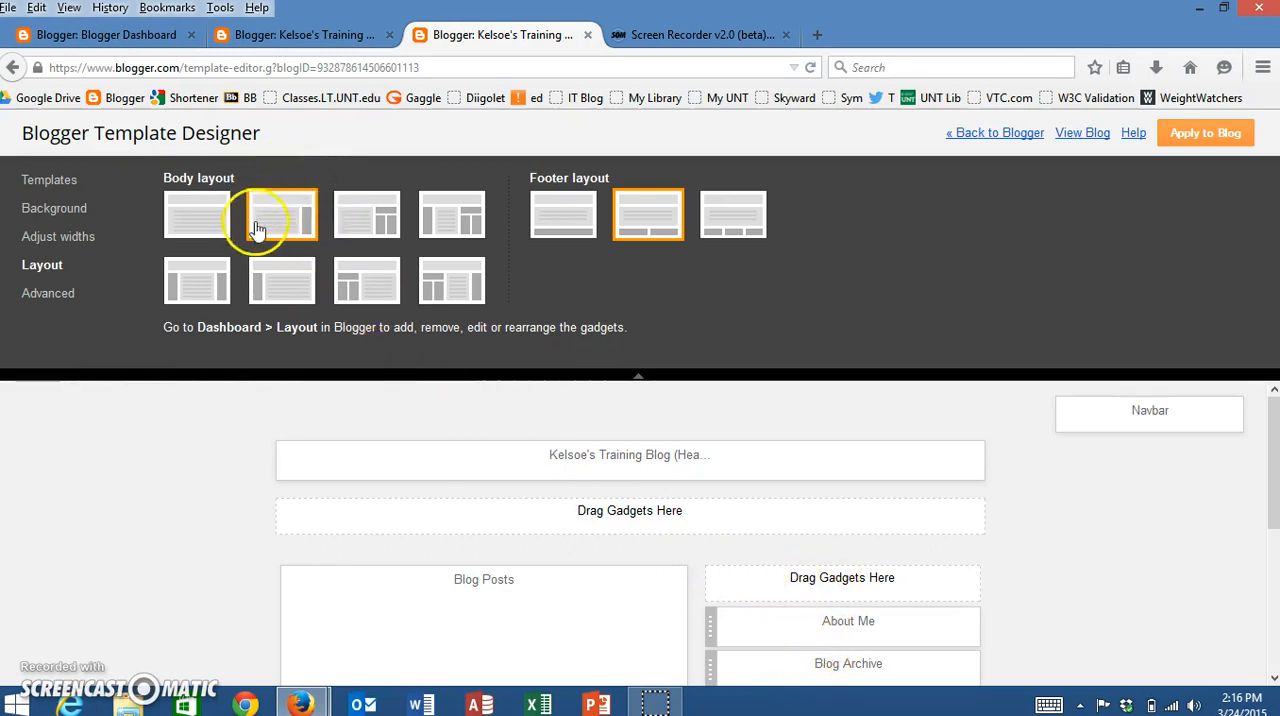
pyautogui.click(280, 214)
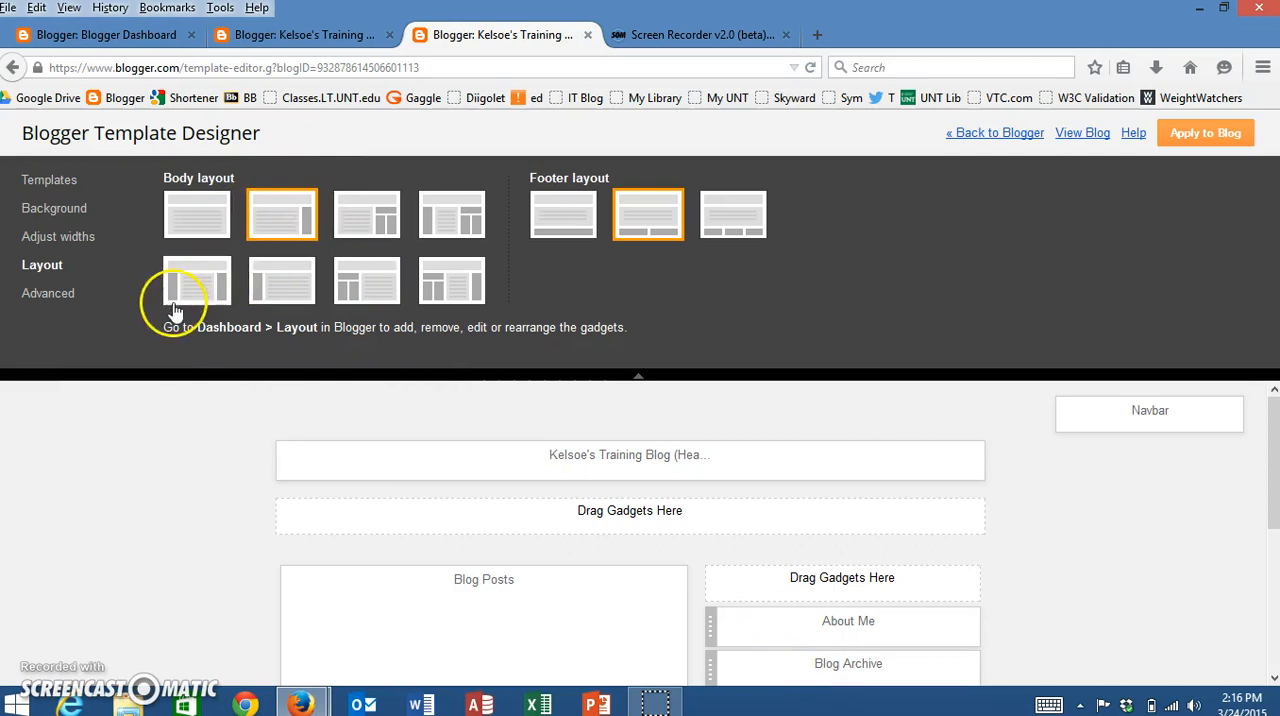
pyautogui.moveTo(362, 290)
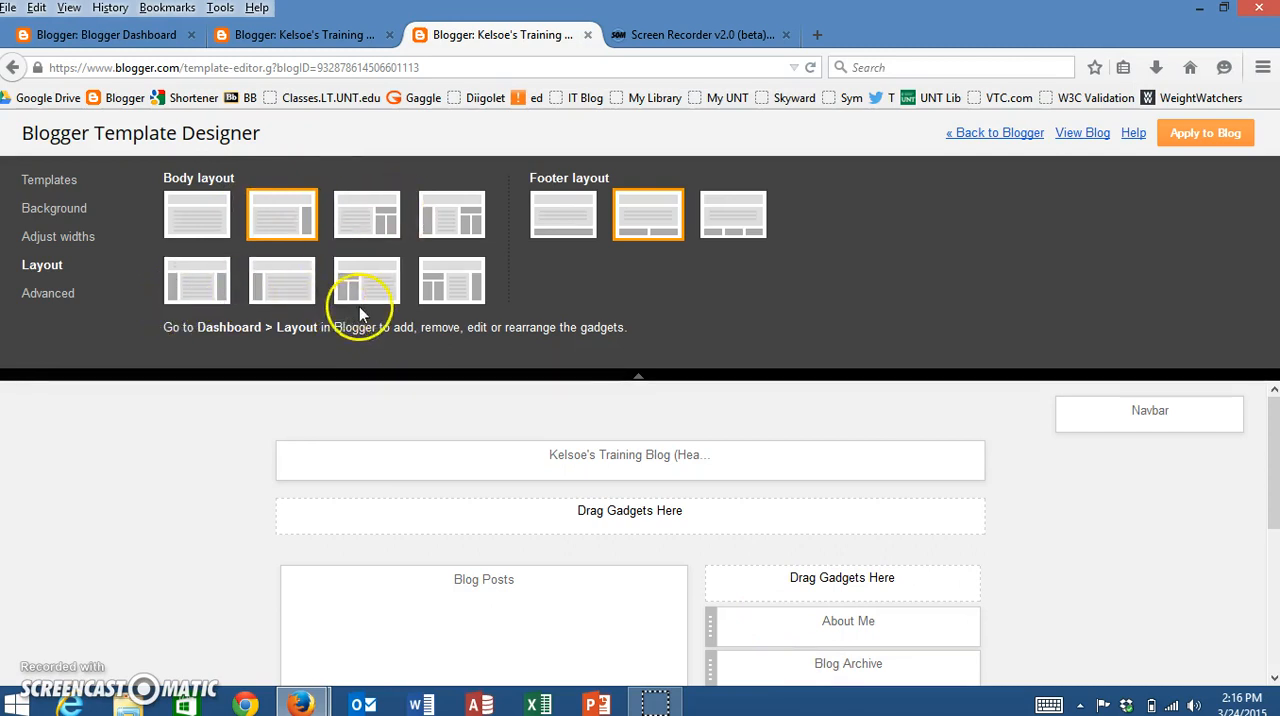
pyautogui.moveTo(452, 240)
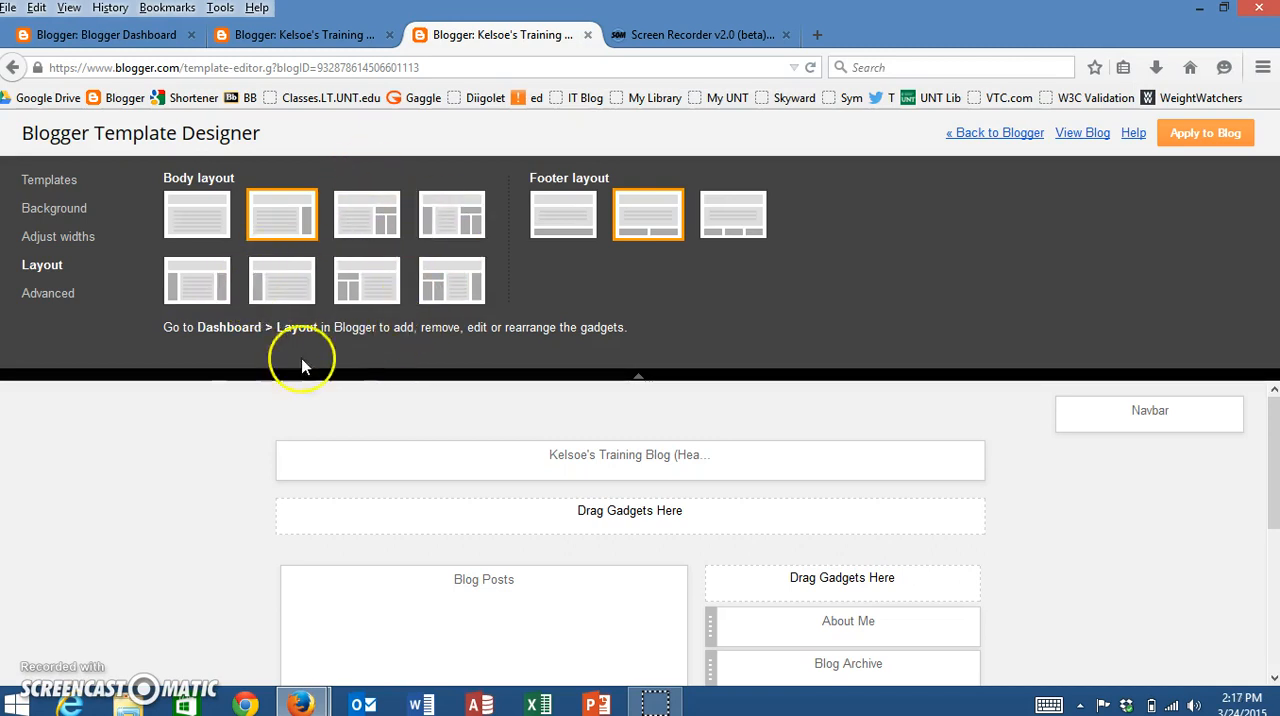
pyautogui.moveTo(116, 444)
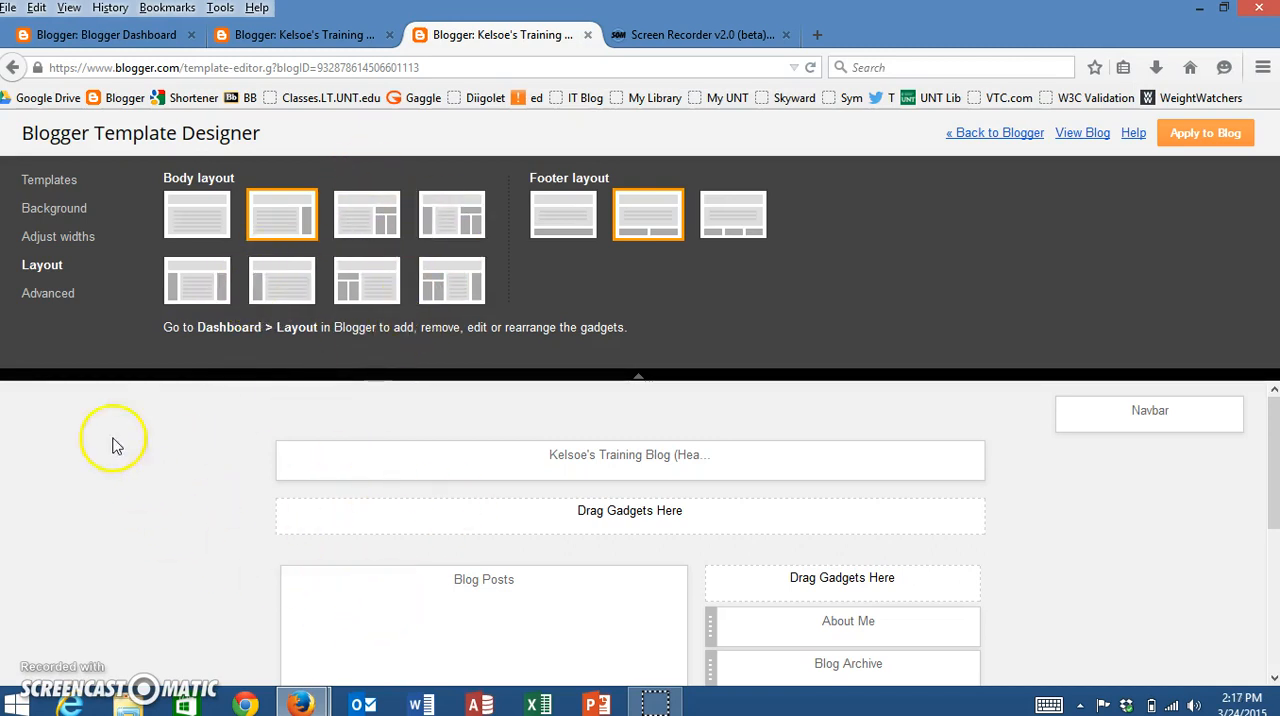
pyautogui.moveTo(48, 292)
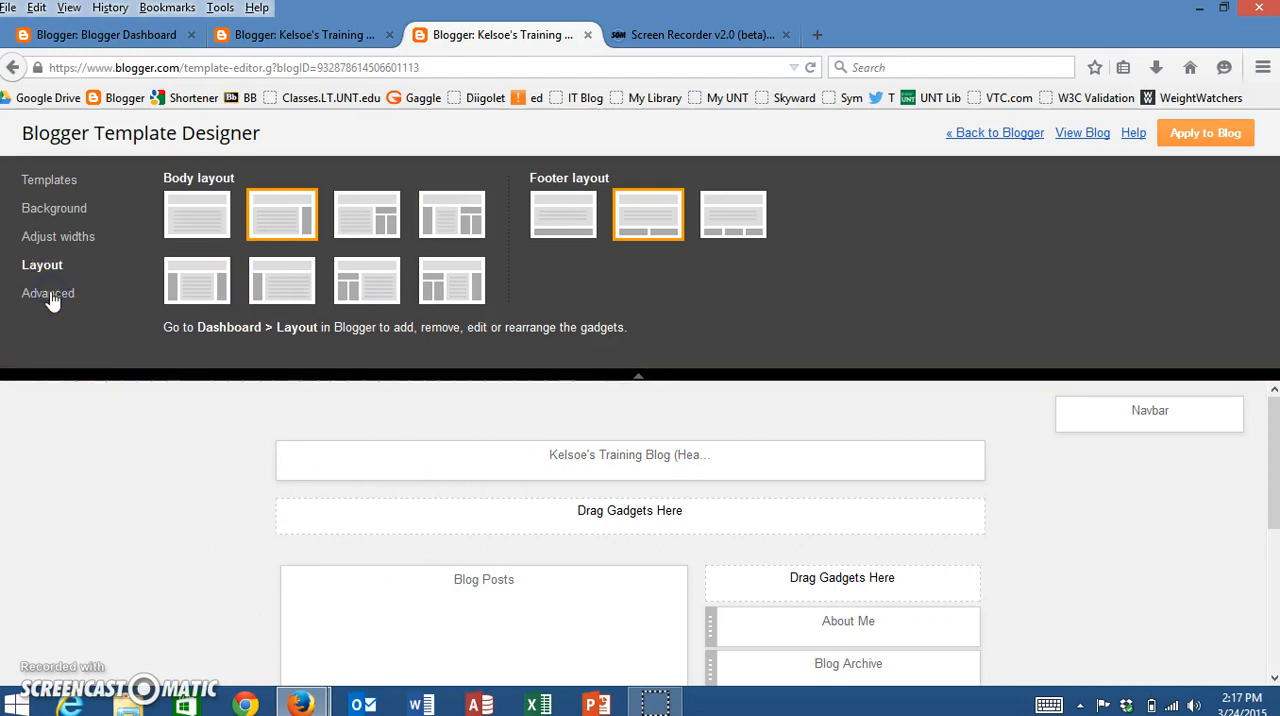
# Step: Under Advanced styling, set the Page Text font to Impact
pyautogui.click(50, 292)
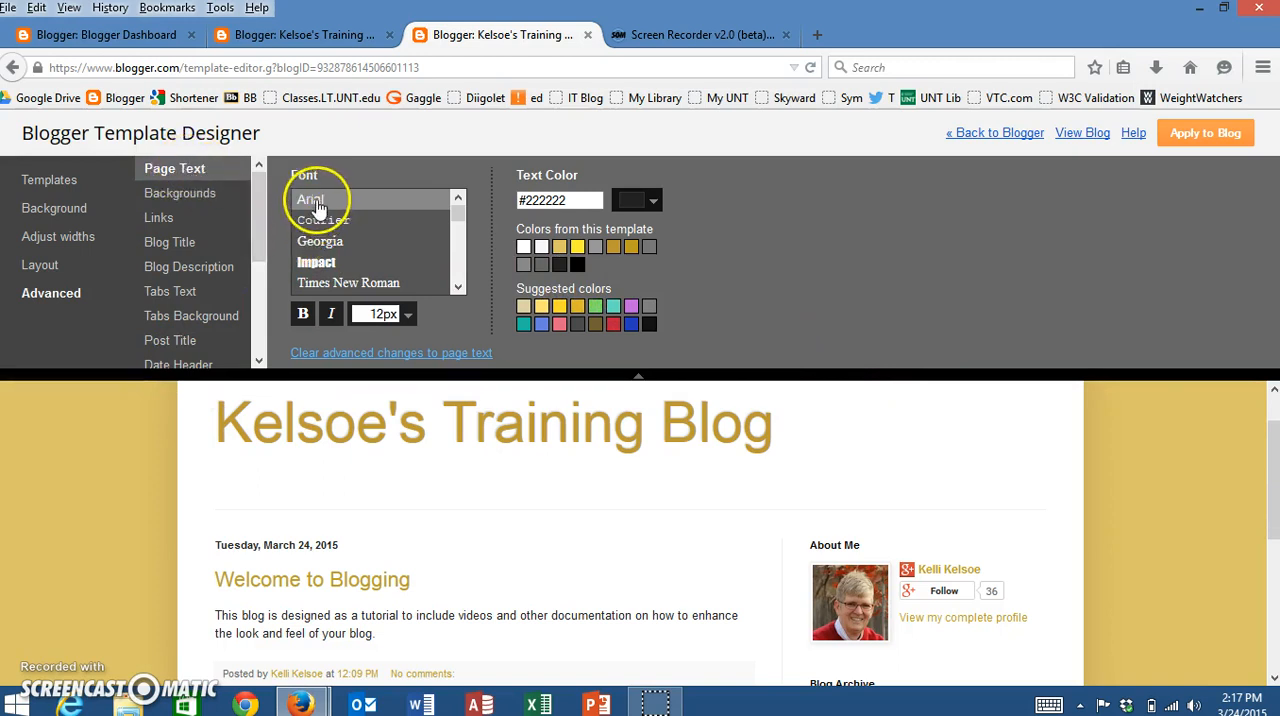
pyautogui.moveTo(322, 268)
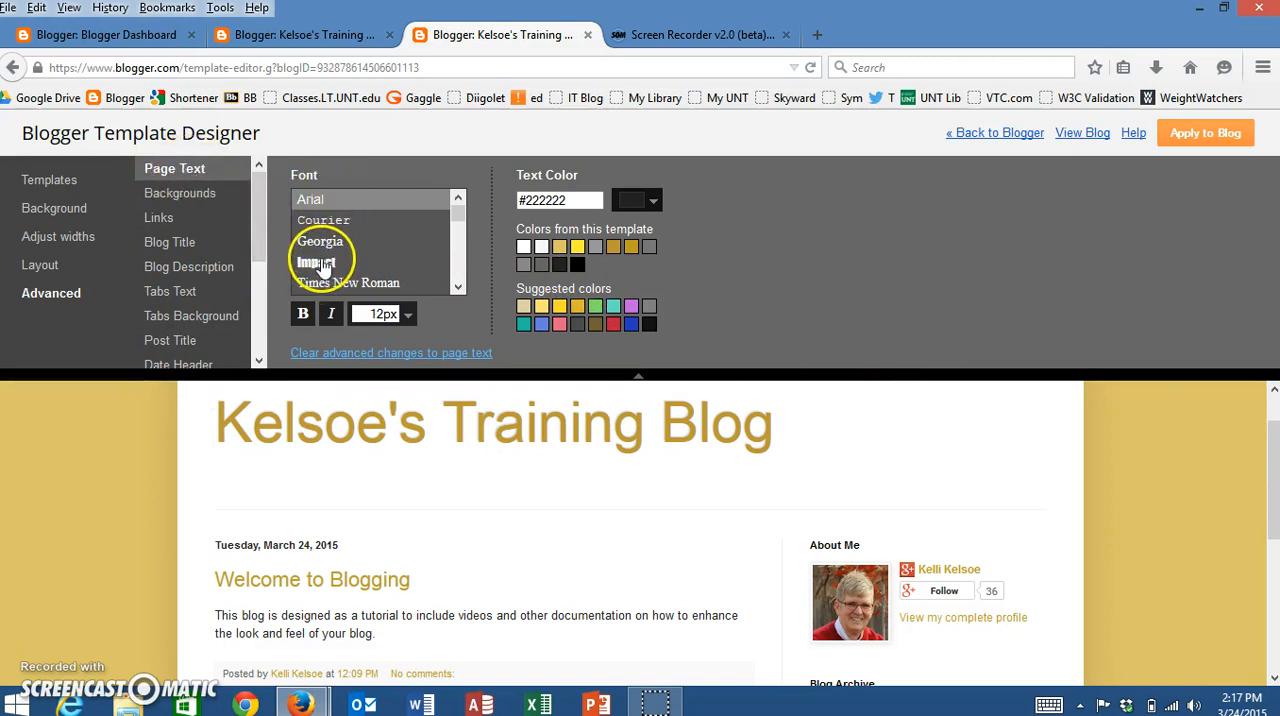
pyautogui.click(316, 262)
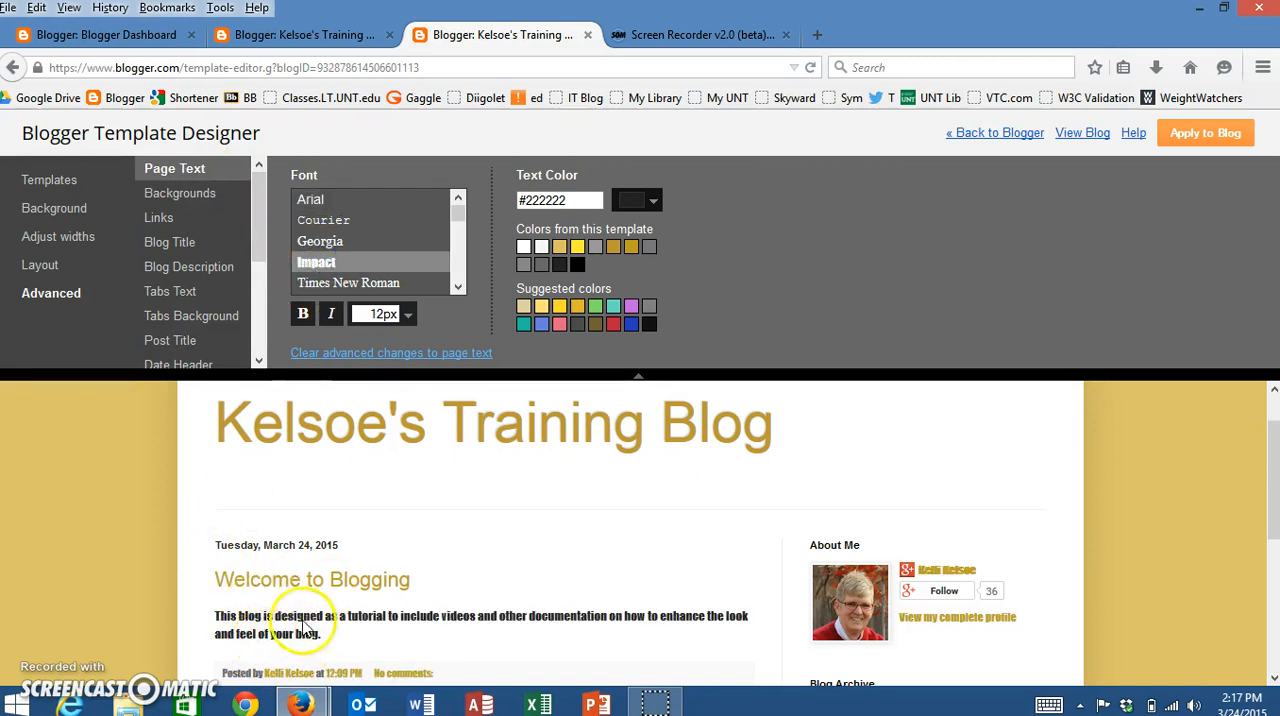
pyautogui.moveTo(288, 632)
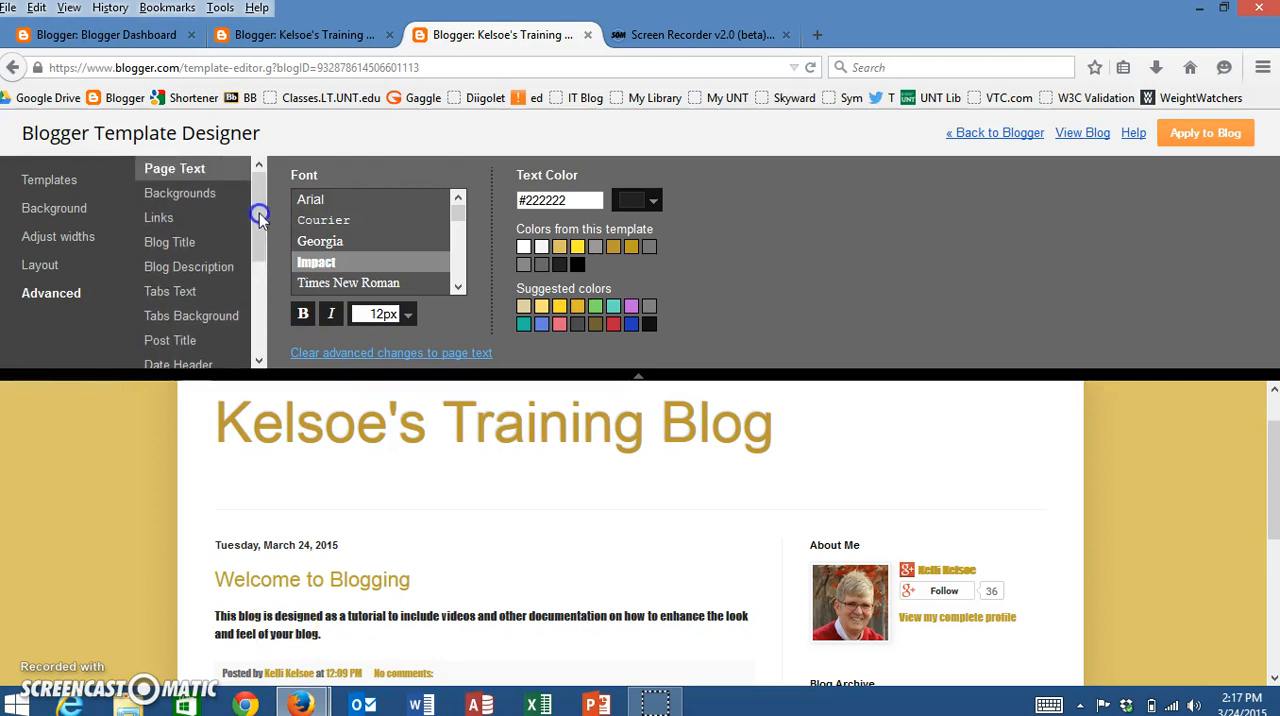
pyautogui.moveTo(372, 264)
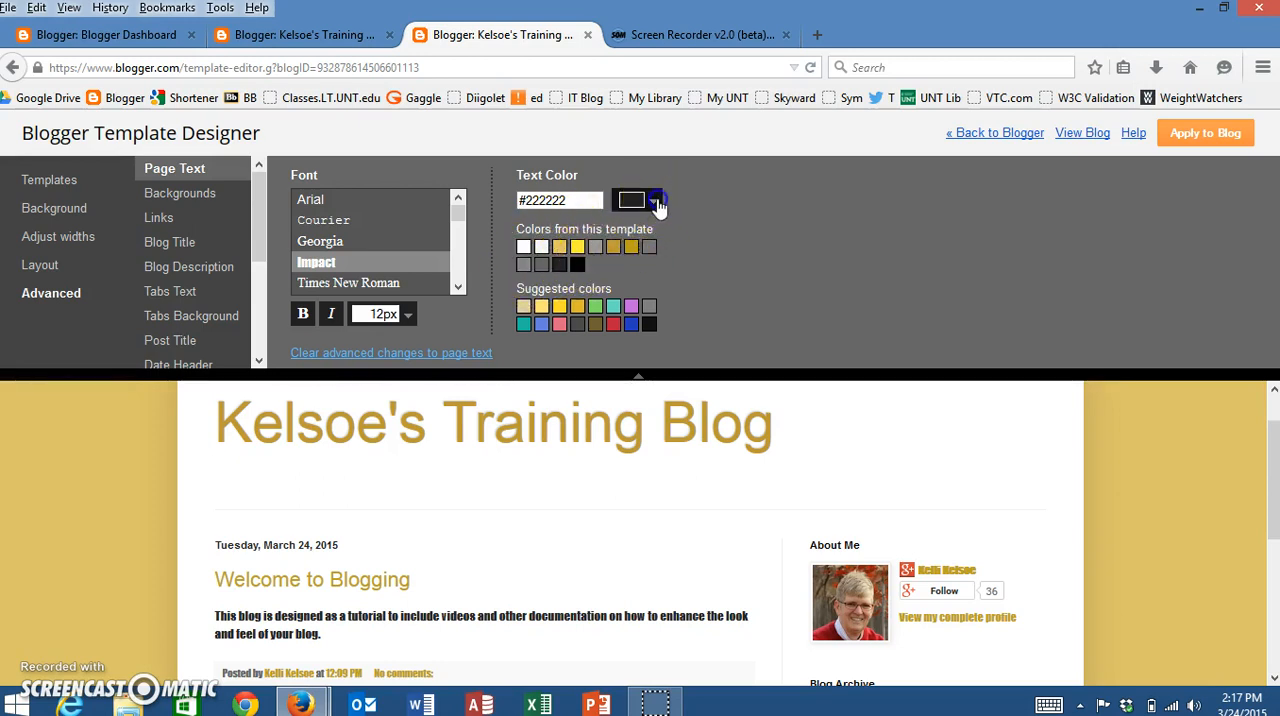
# Step: Set the Page Text colour to medium blue #3d85c6 from the palette
pyautogui.click(654, 200)
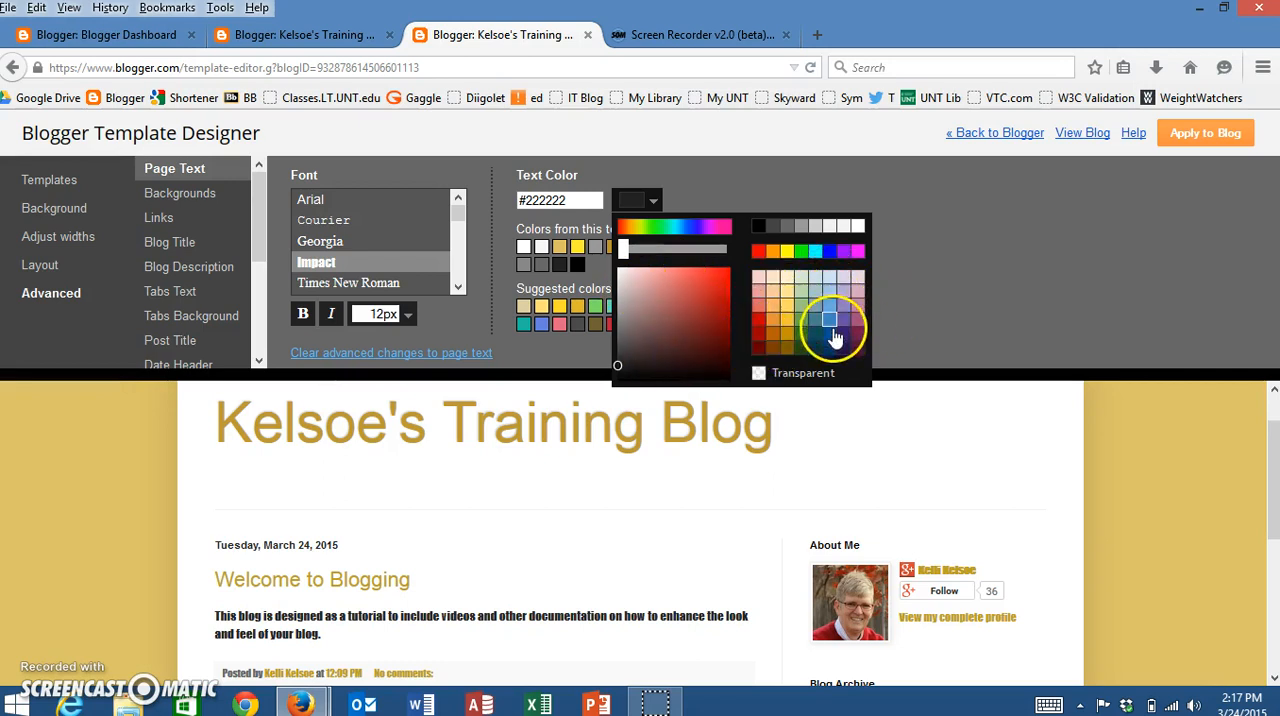
pyautogui.click(830, 320)
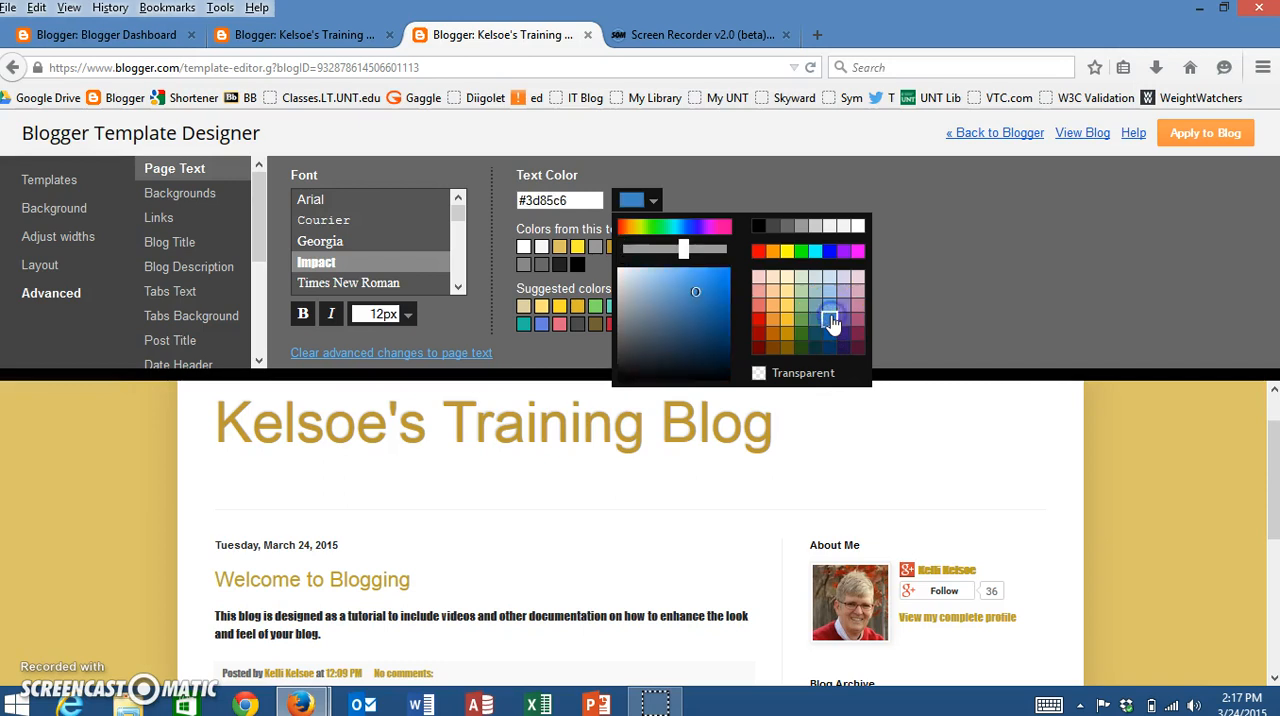
pyautogui.click(832, 324)
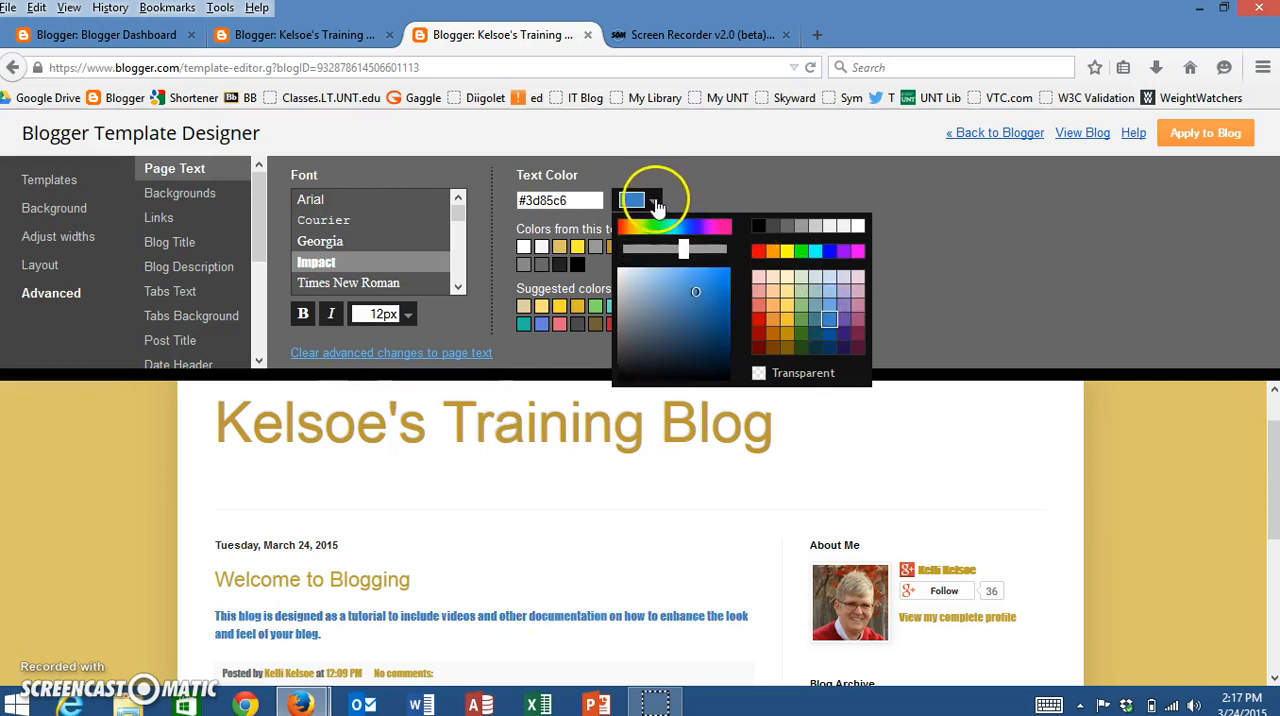
pyautogui.click(636, 200)
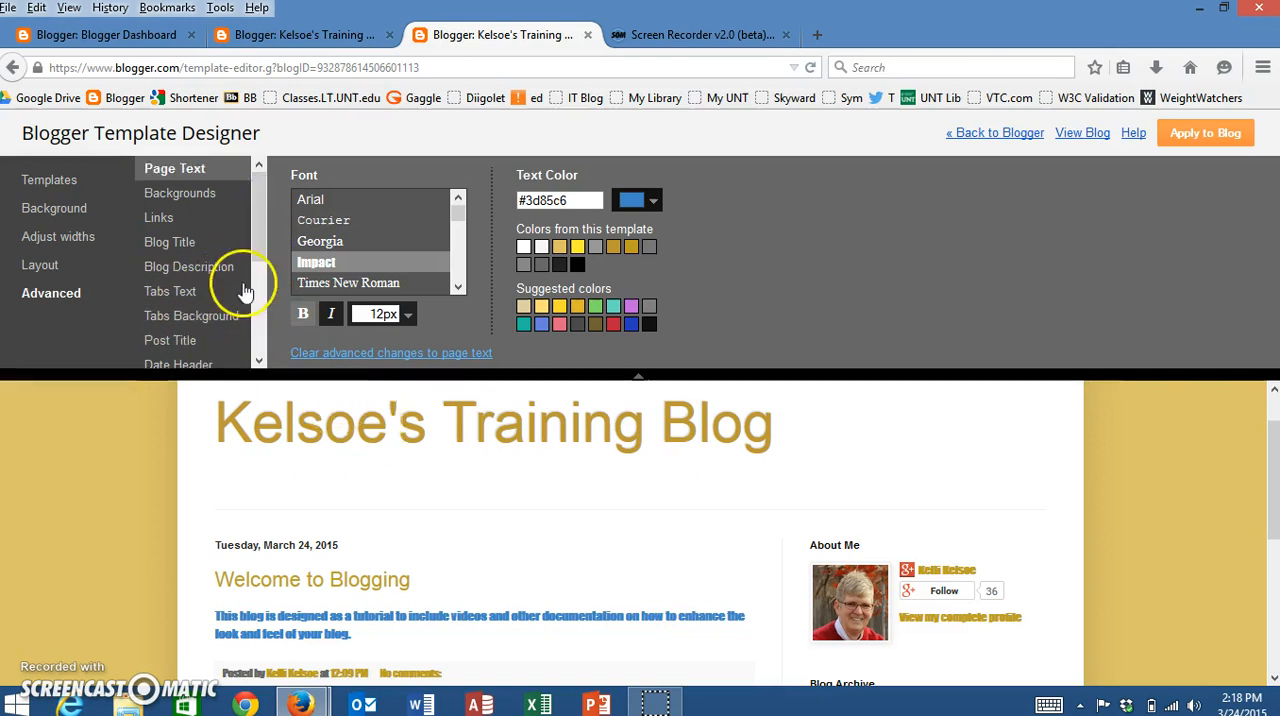
pyautogui.moveTo(492, 276)
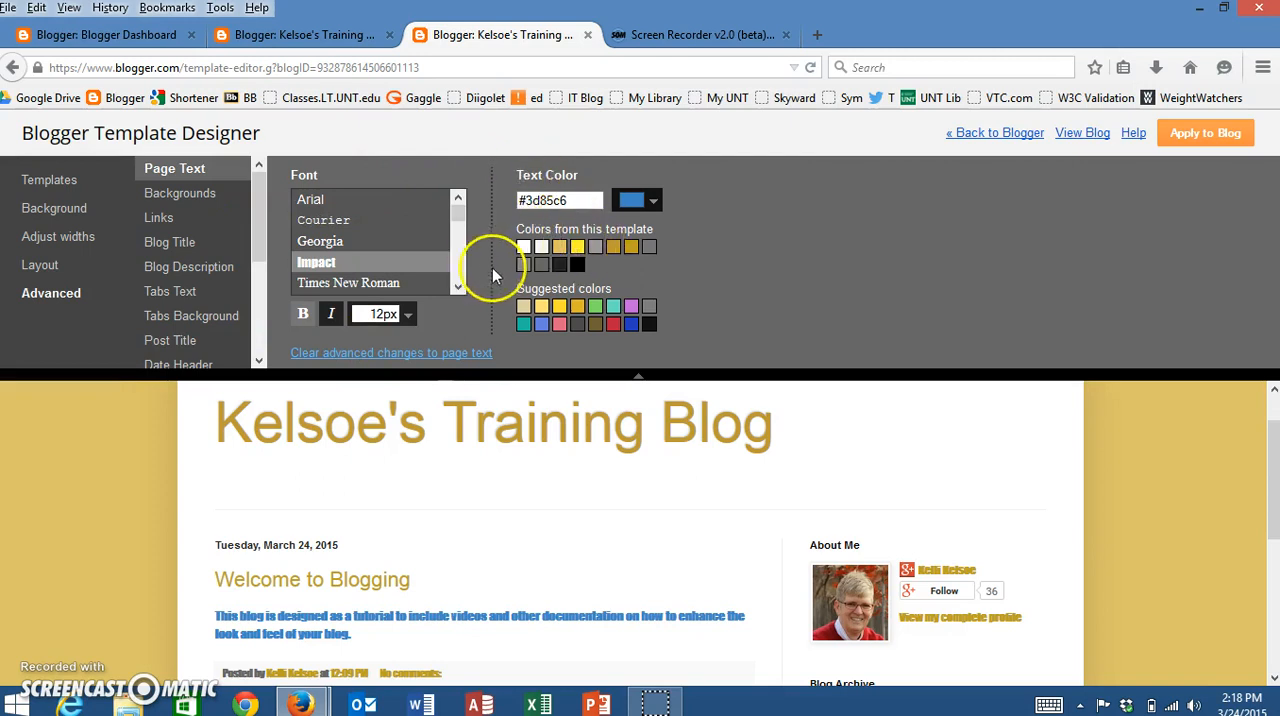
pyautogui.moveTo(460, 340)
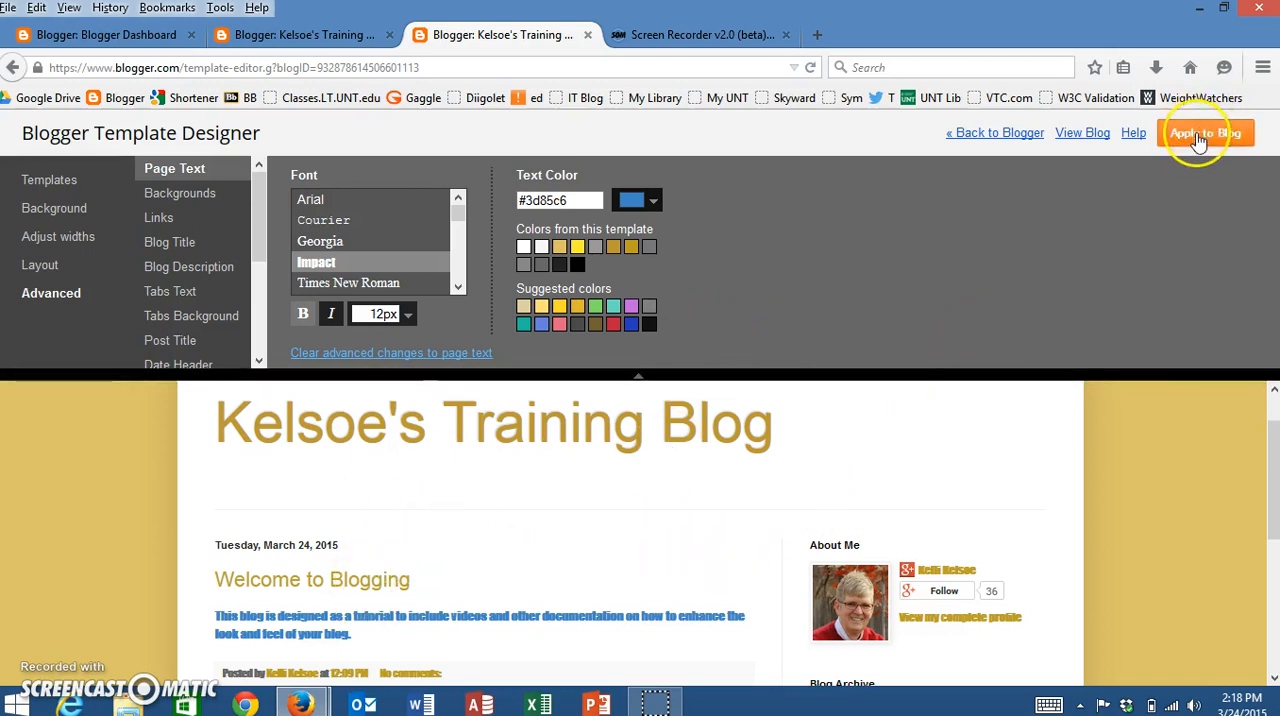
# Step: Apply the restyled template to the live blog with Apply to Blog
pyautogui.click(1204, 132)
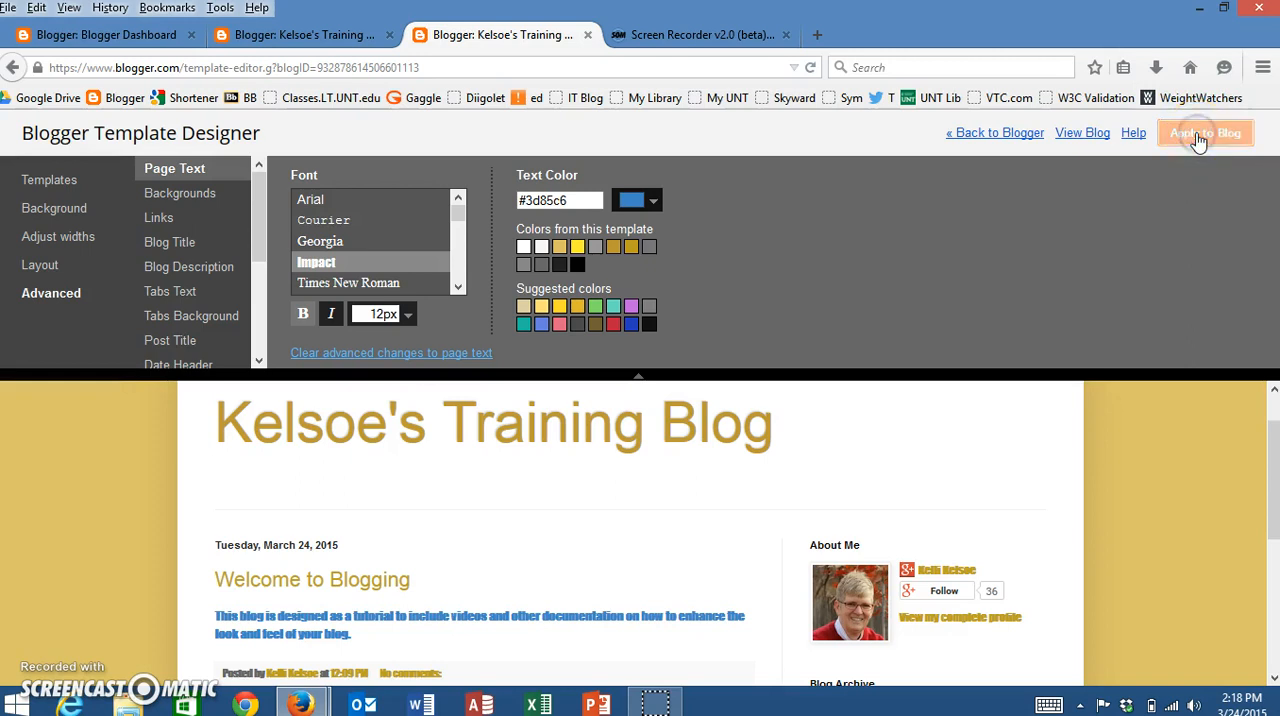
pyautogui.click(1204, 132)
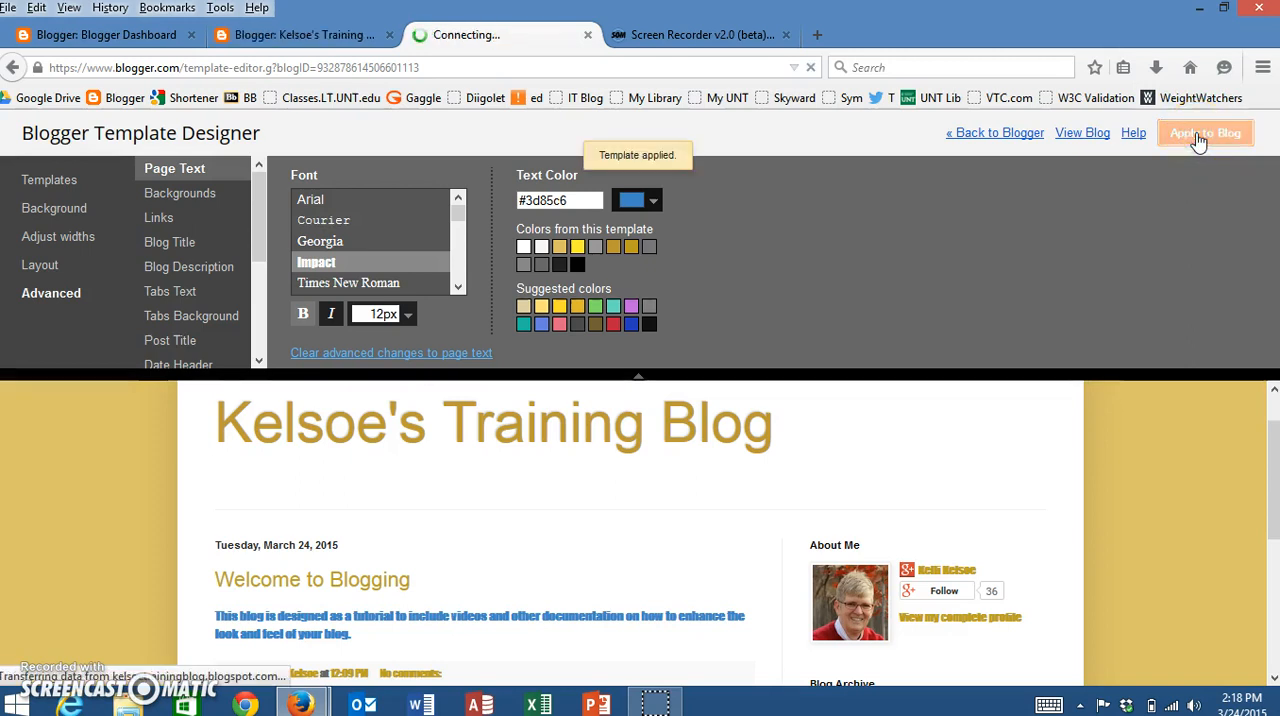
pyautogui.click(1204, 132)
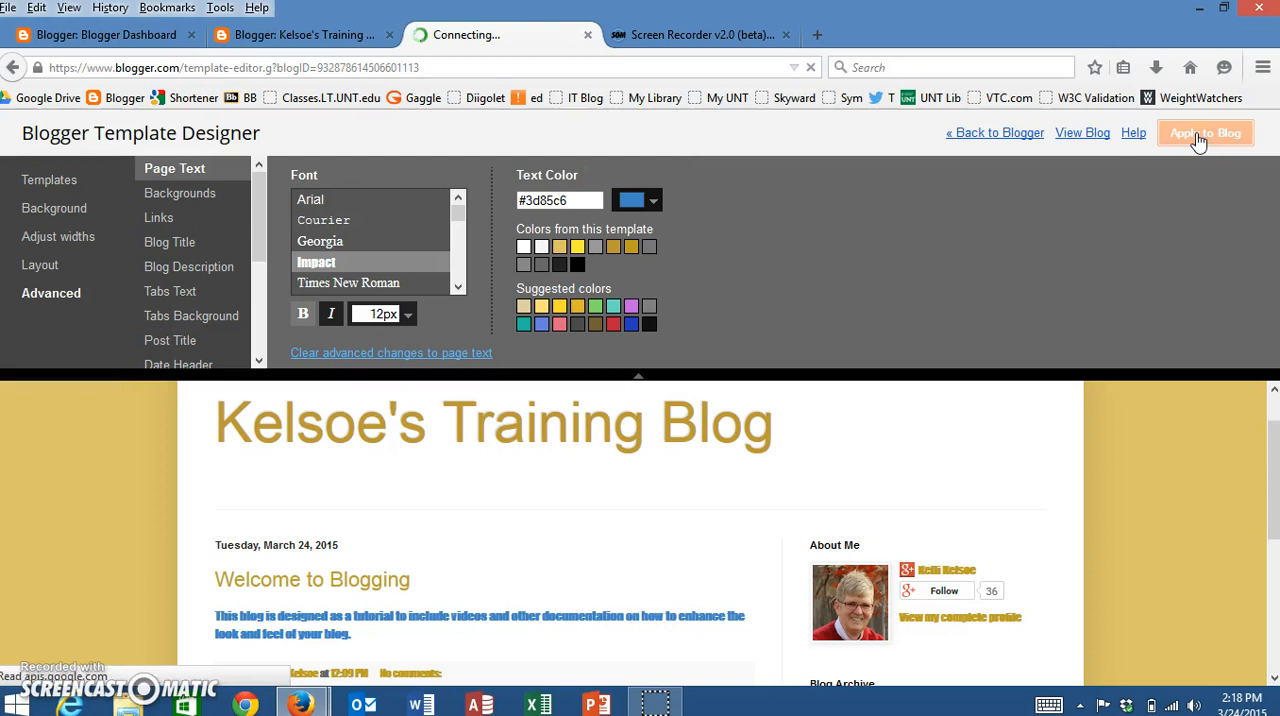